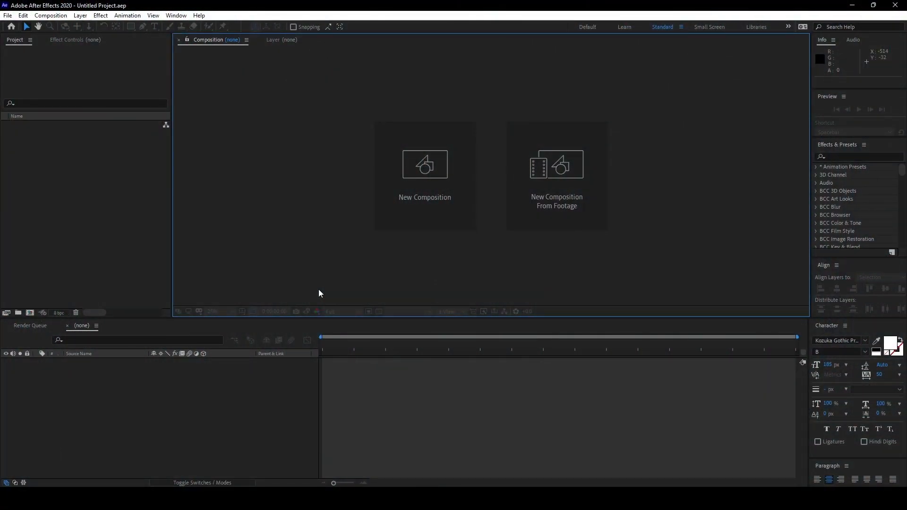
mouse_move(574, 373)
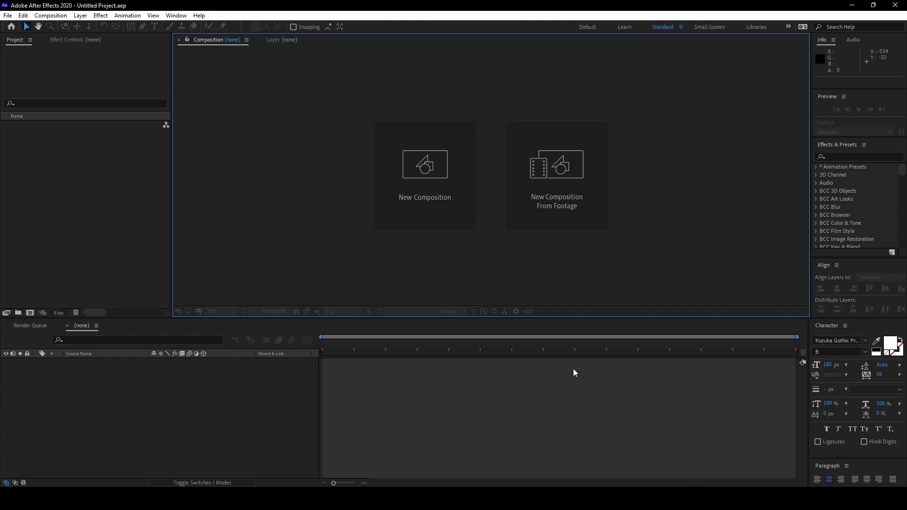
mouse_move(295, 282)
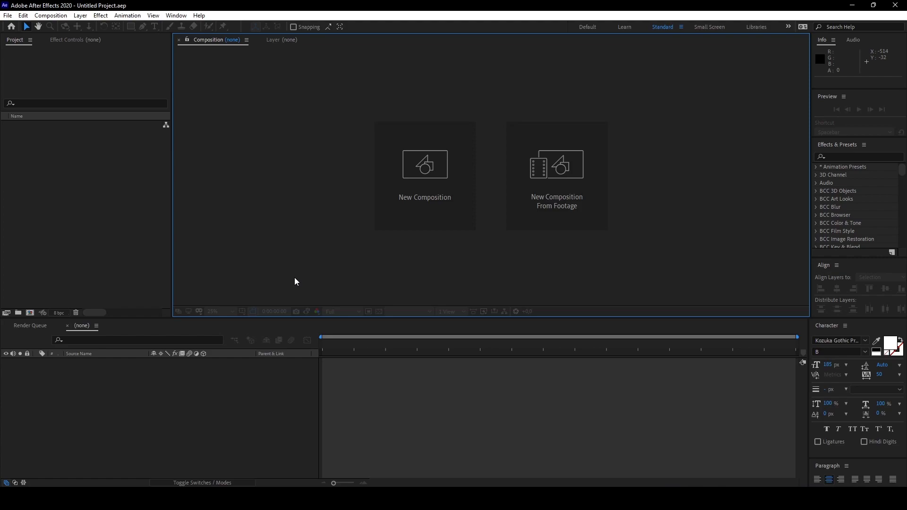
mouse_move(688, 299)
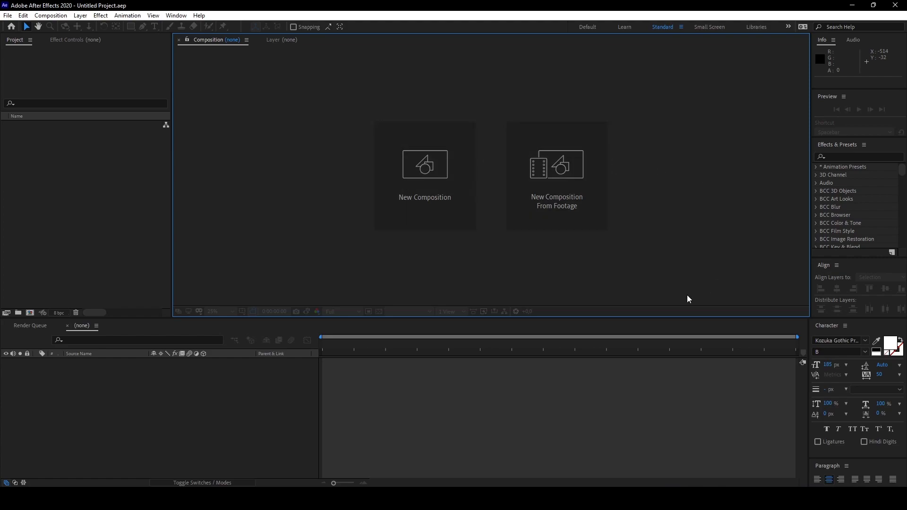
mouse_move(288, 56)
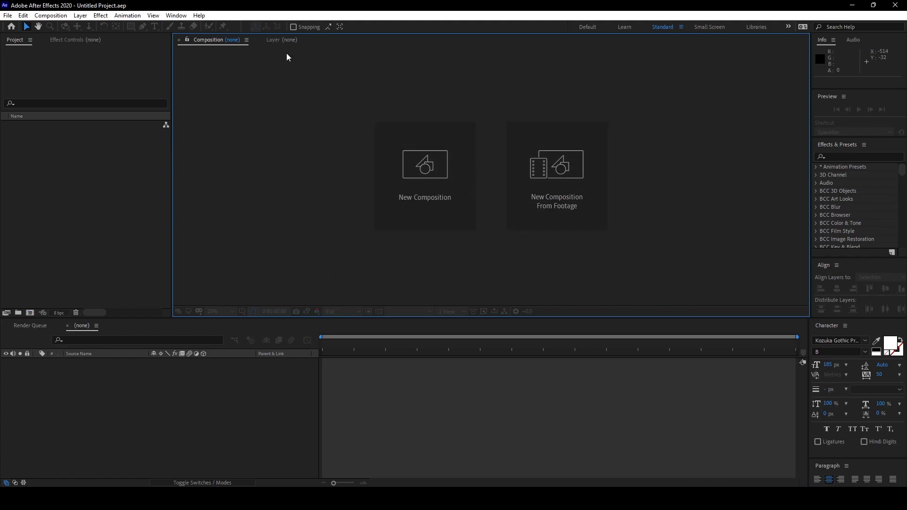
mouse_move(101, 123)
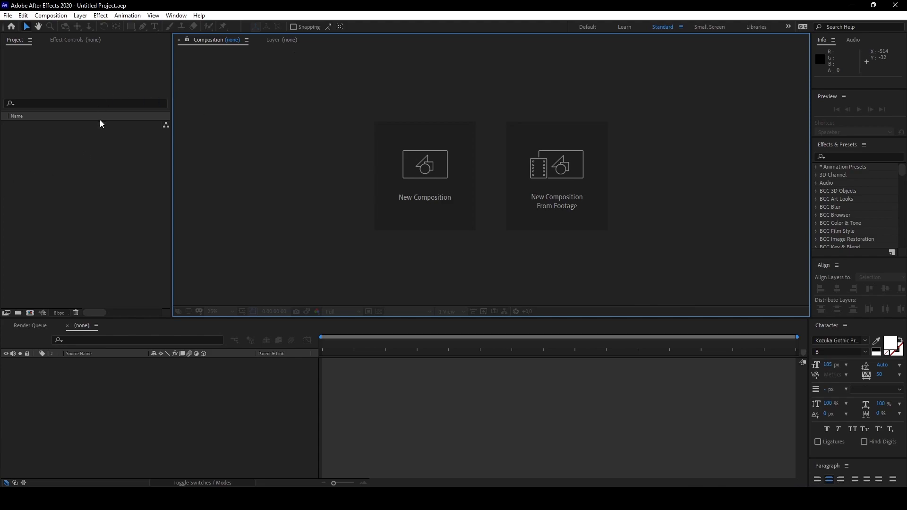
mouse_move(436, 187)
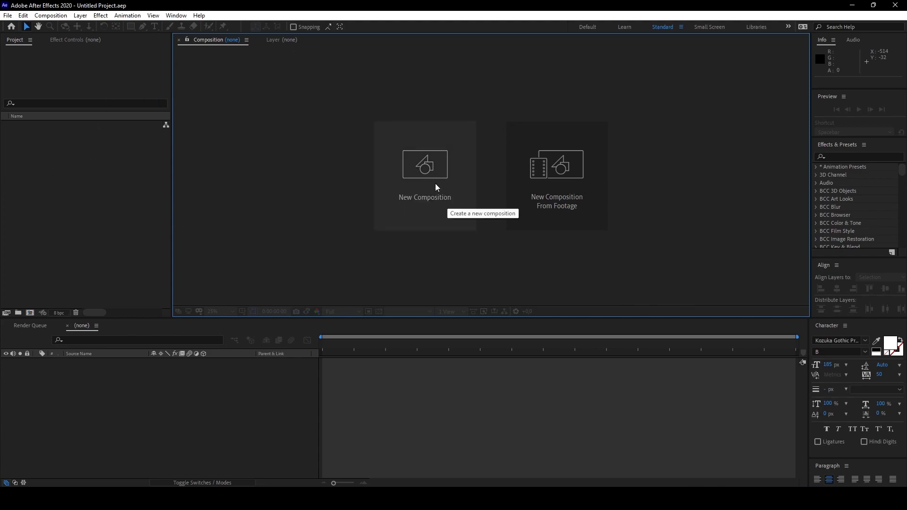
mouse_move(57, 158)
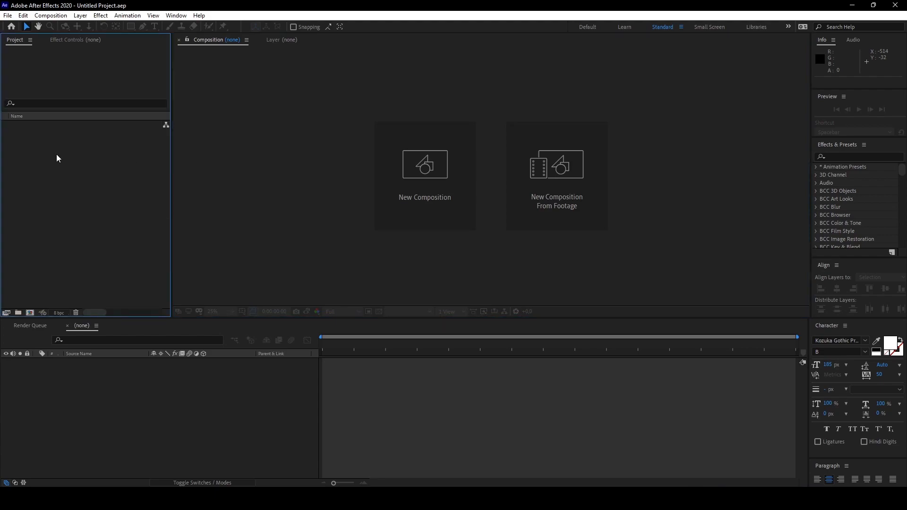
mouse_move(9, 43)
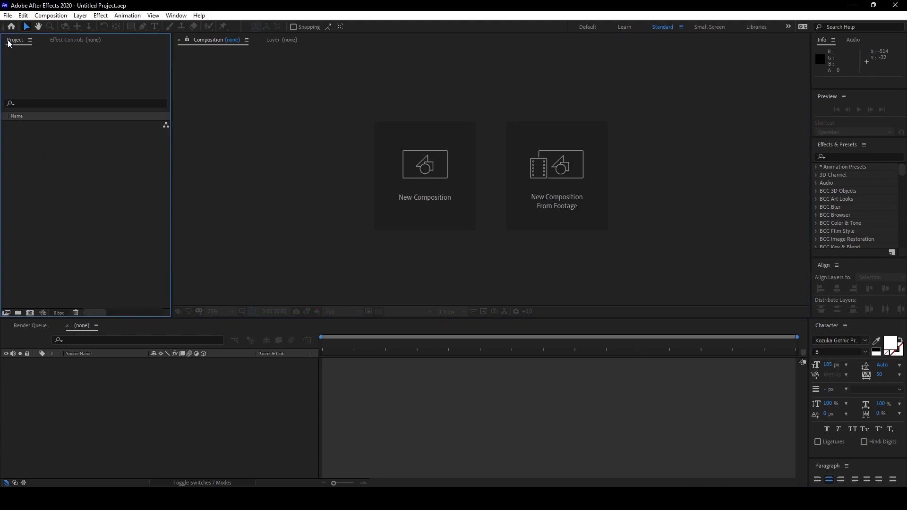
mouse_move(424, 194)
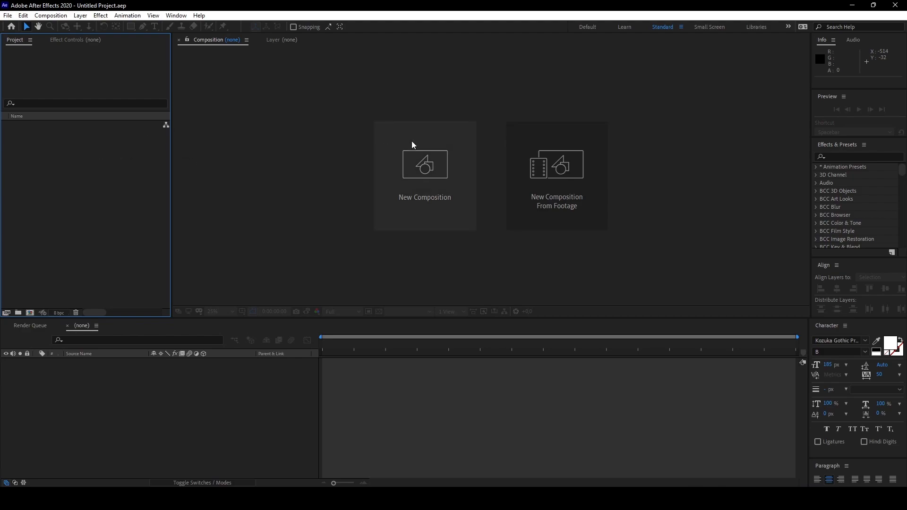
mouse_move(419, 193)
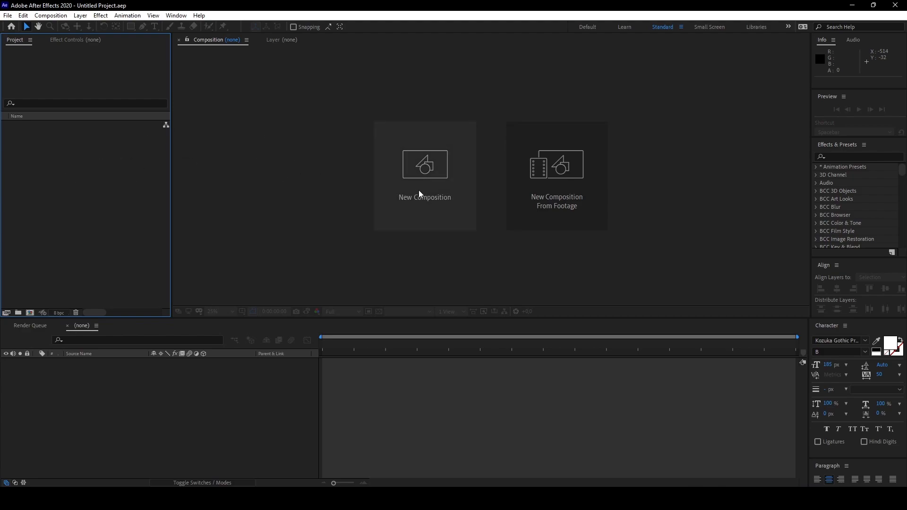
Start a new composition and review its settings dialog (1920×1080, 23.976 fps, 0:02:52:09).
click(424, 167)
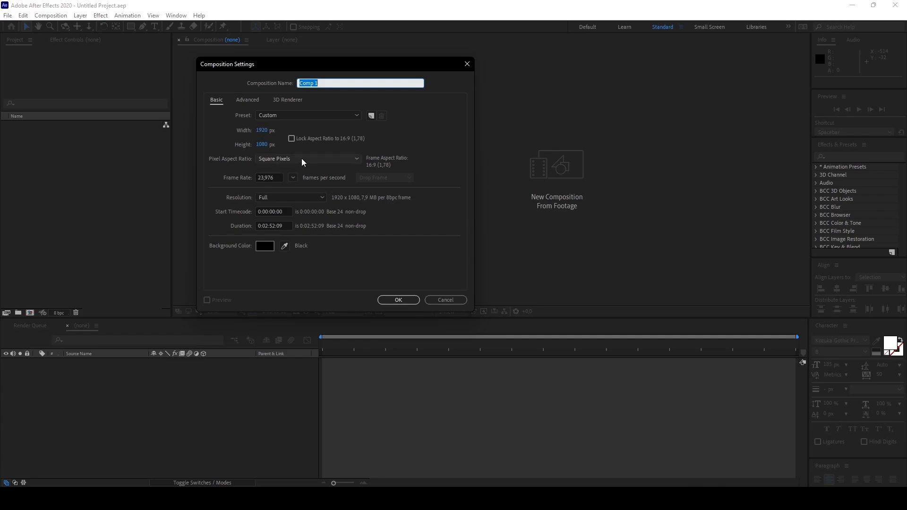
mouse_move(269, 184)
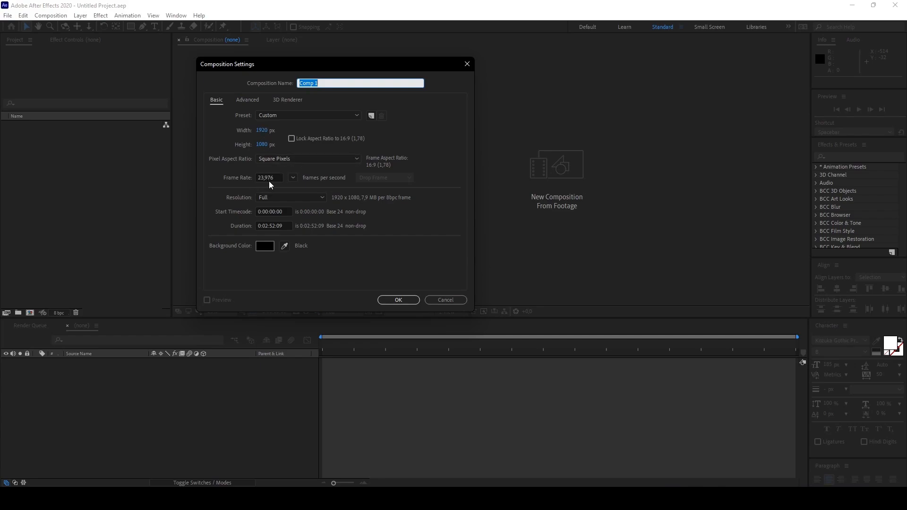
click(293, 178)
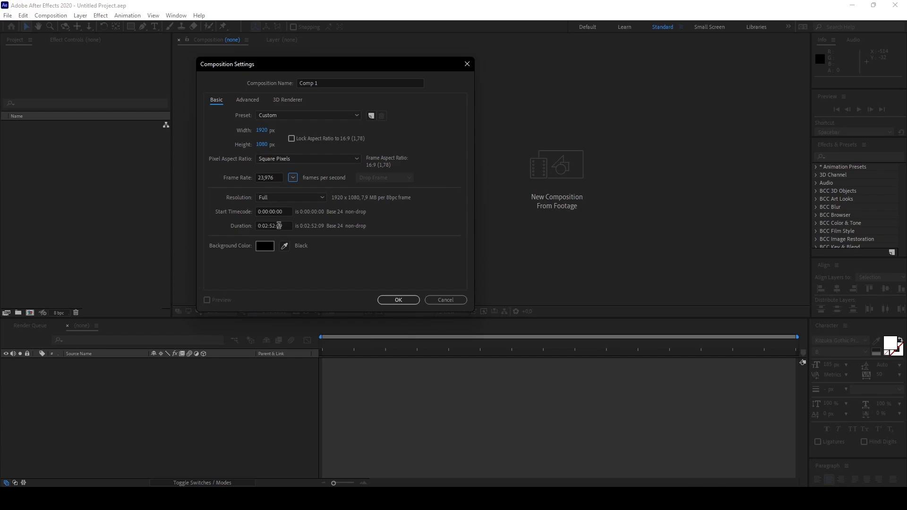
mouse_move(397, 266)
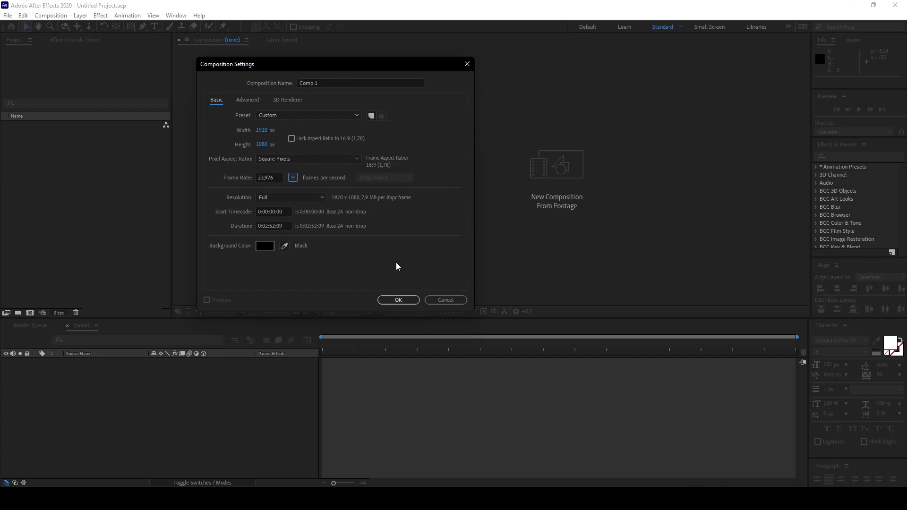
mouse_move(399, 300)
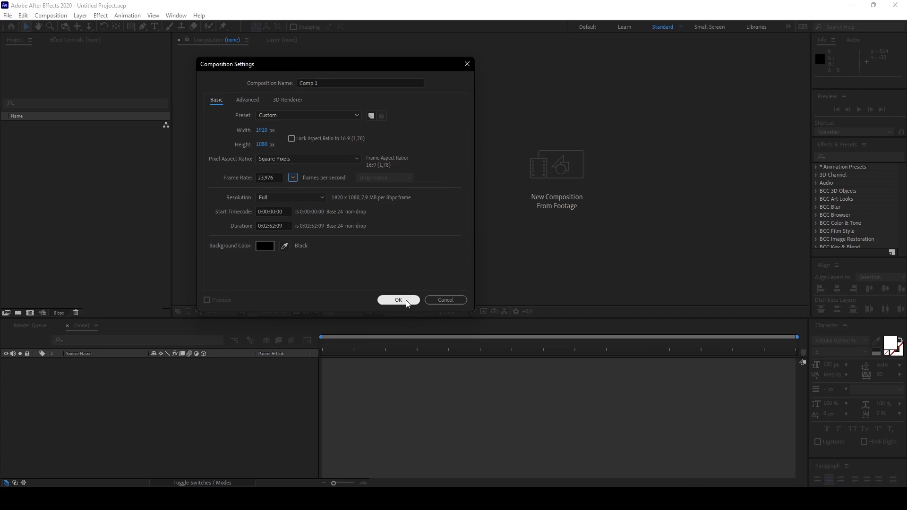
Confirm the settings to create Comp 1 and focus its timeline.
click(398, 299)
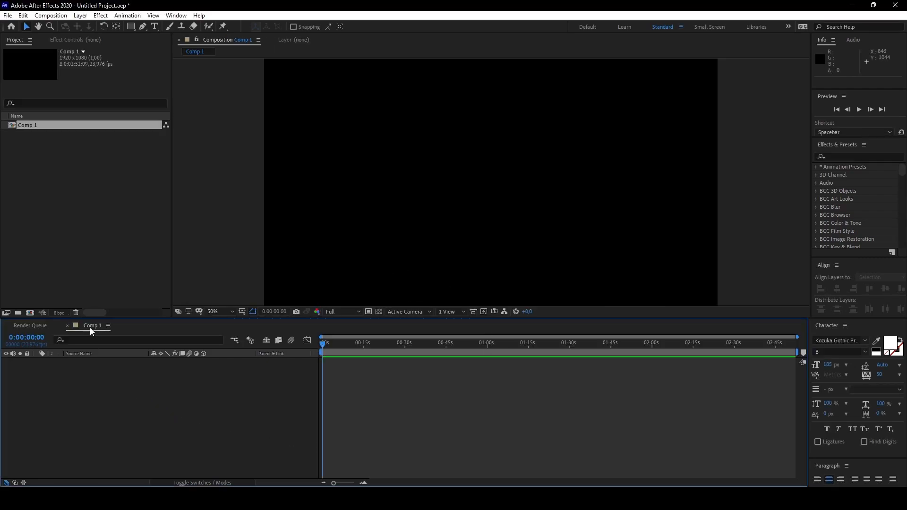
mouse_move(626, 364)
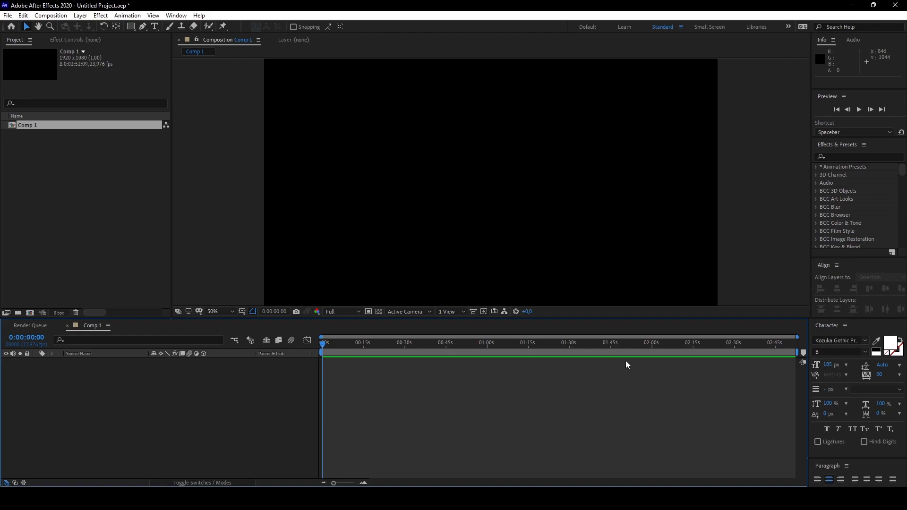
click(325, 343)
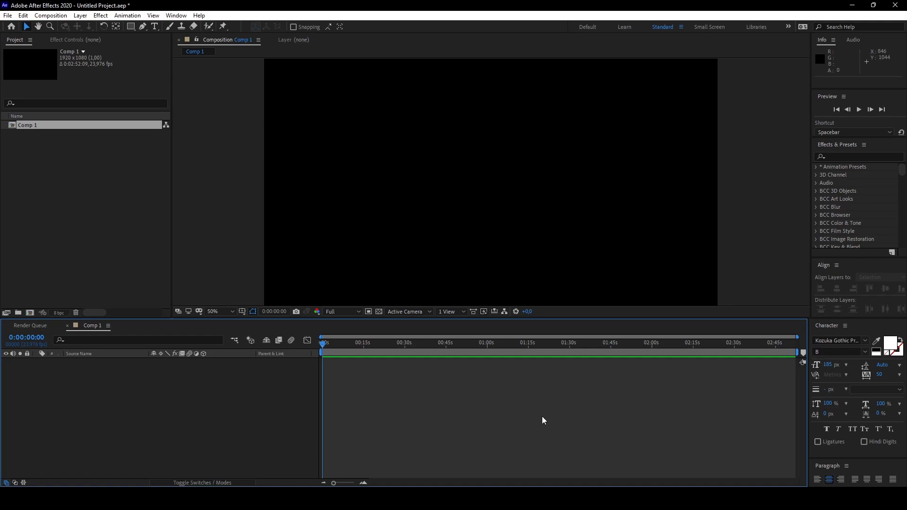
mouse_move(236, 226)
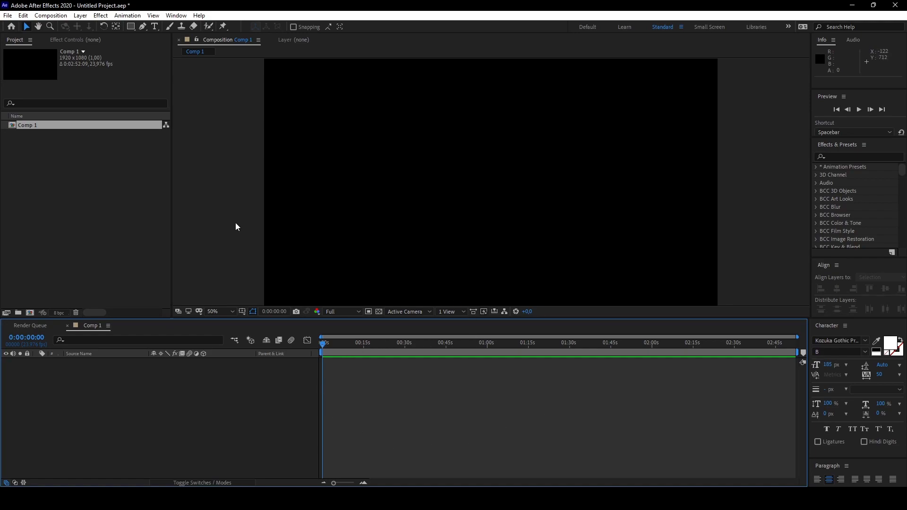
mouse_move(261, 143)
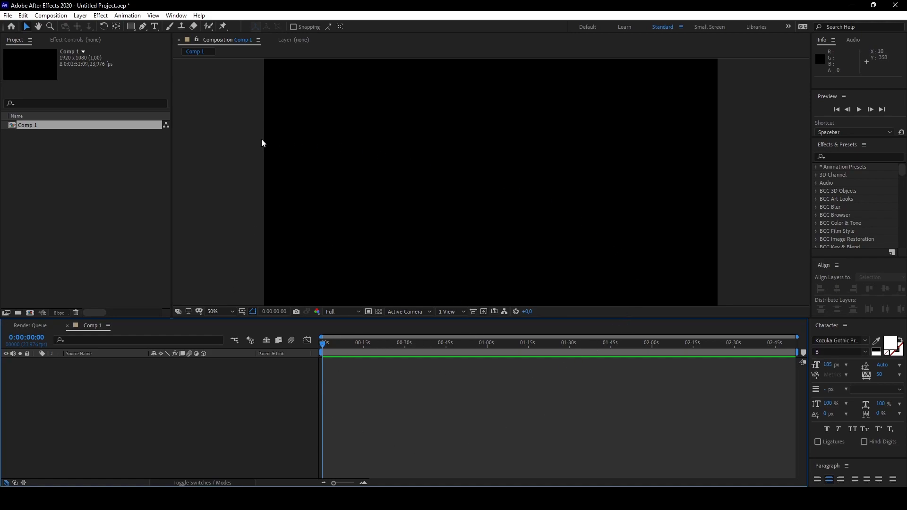
mouse_move(16, 46)
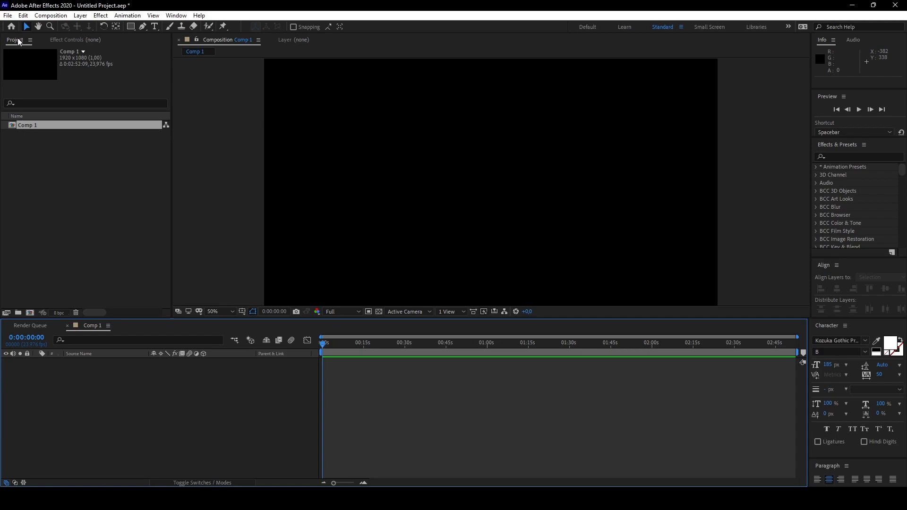
mouse_move(25, 169)
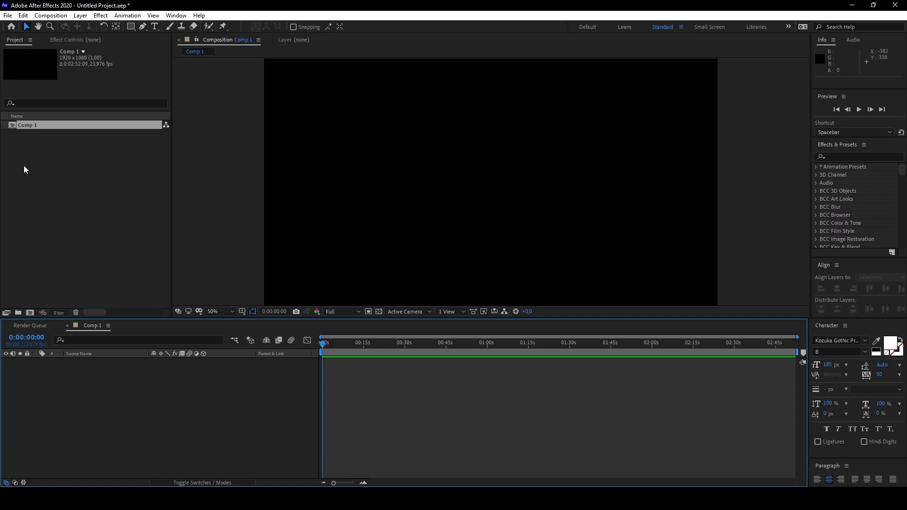
mouse_move(48, 216)
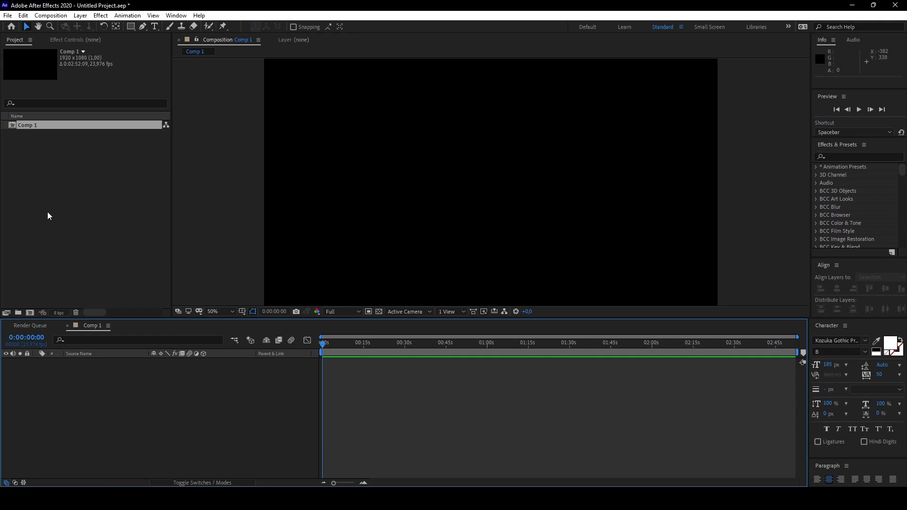
mouse_move(440, 374)
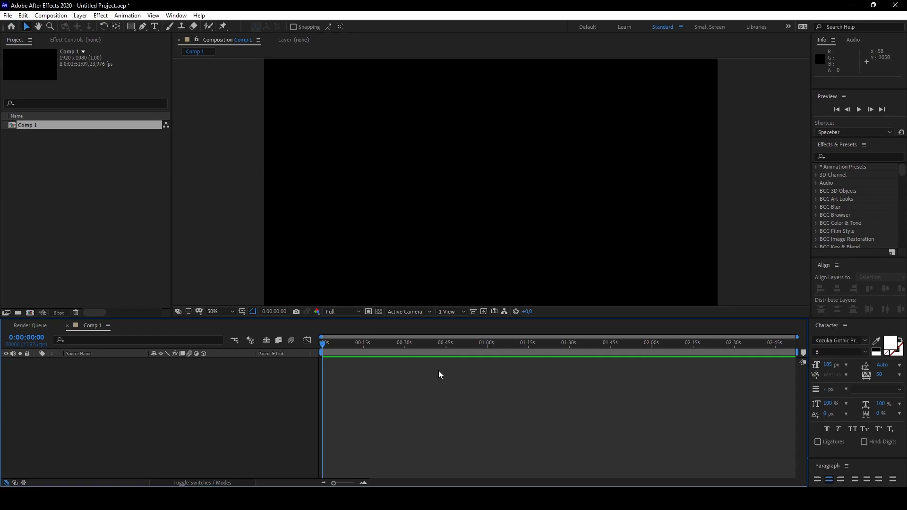
mouse_move(47, 181)
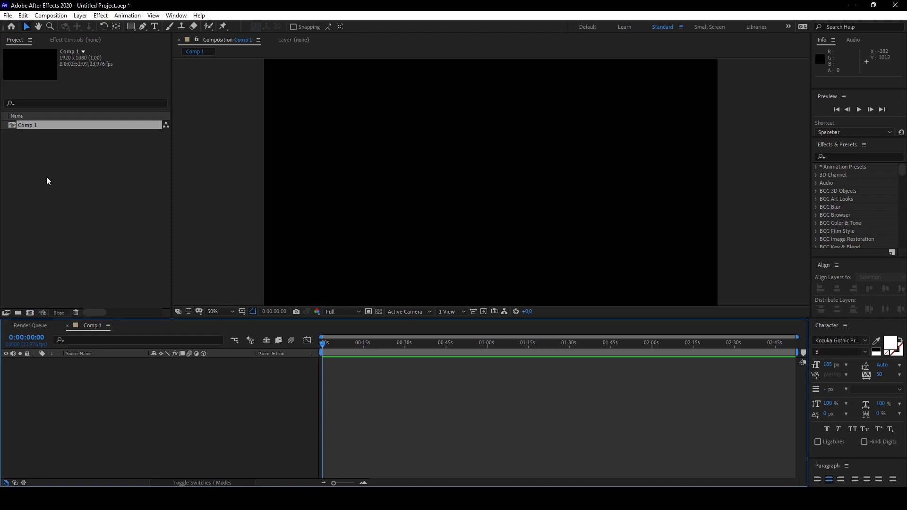
mouse_move(22, 154)
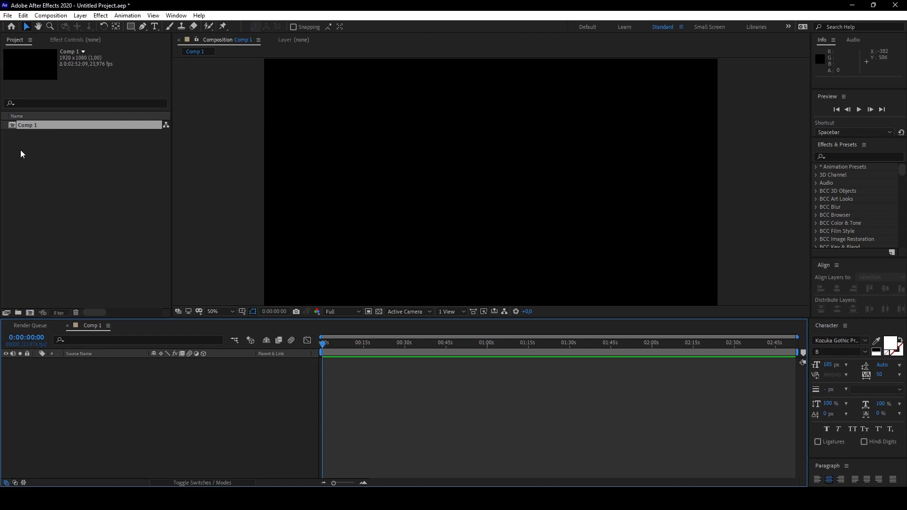
mouse_move(66, 142)
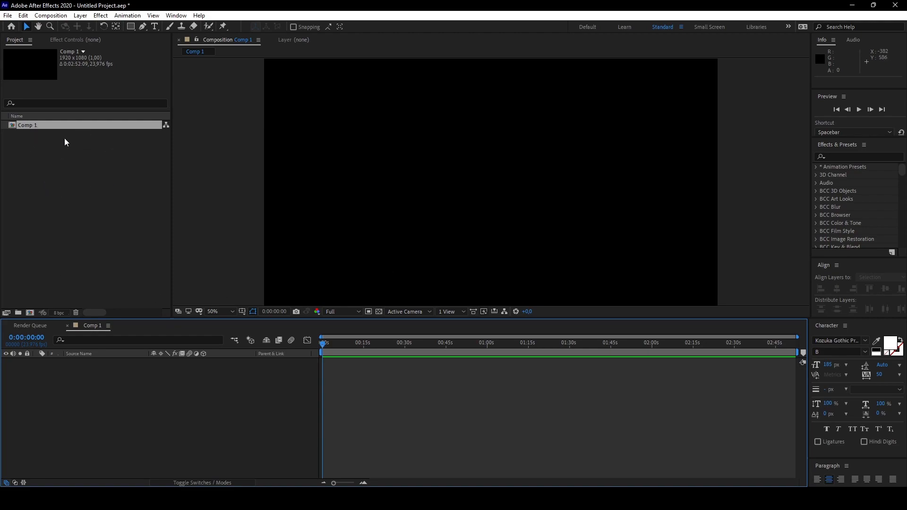
mouse_move(353, 353)
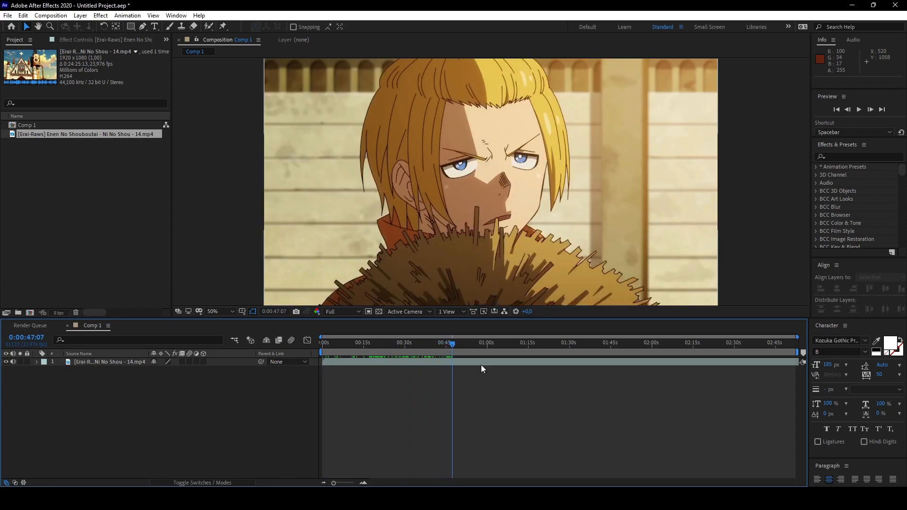
mouse_move(35, 63)
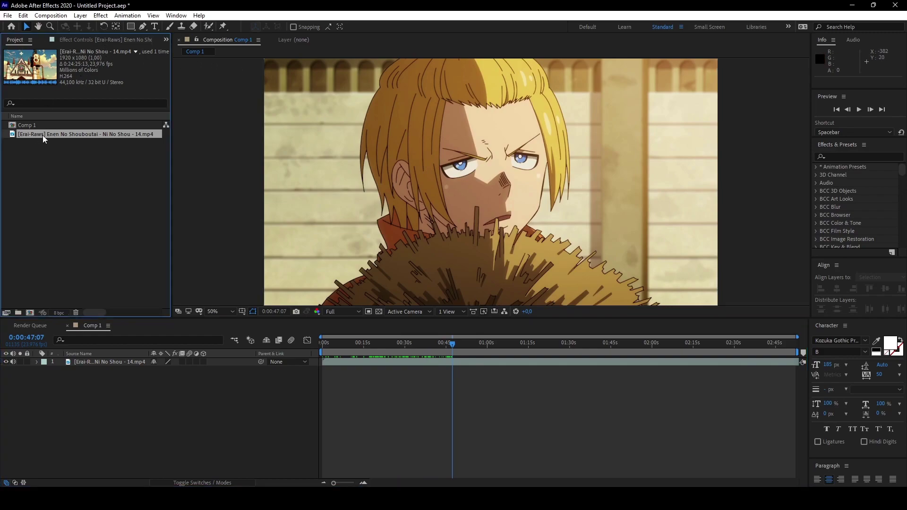
mouse_move(30, 134)
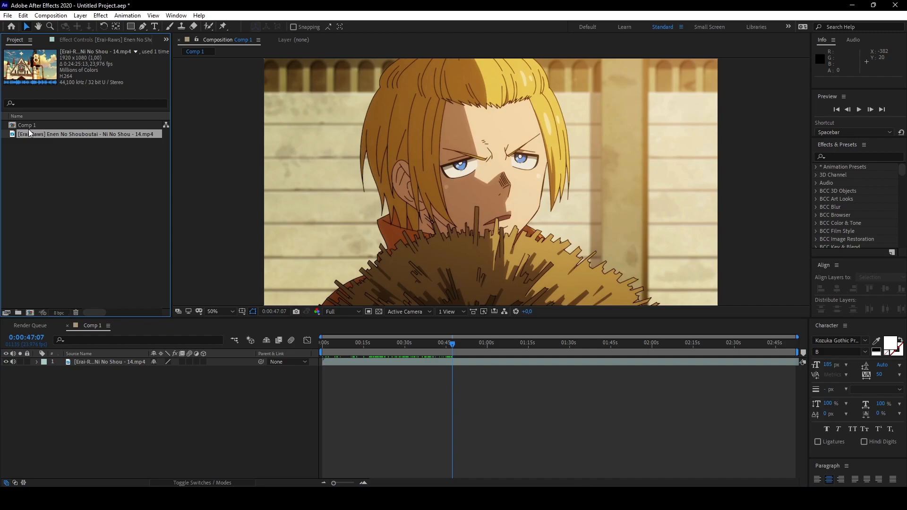
Select the anime clip layer in the timeline to show its Effect Controls.
click(445, 342)
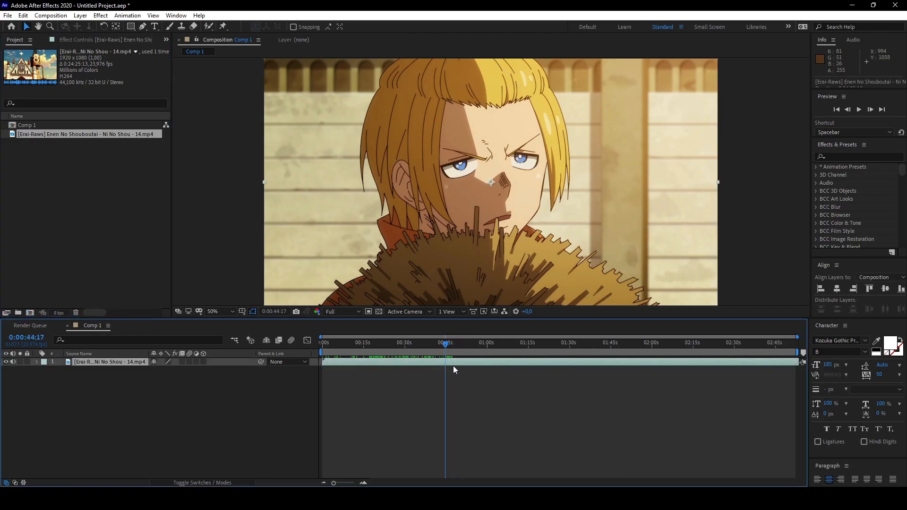
mouse_move(464, 361)
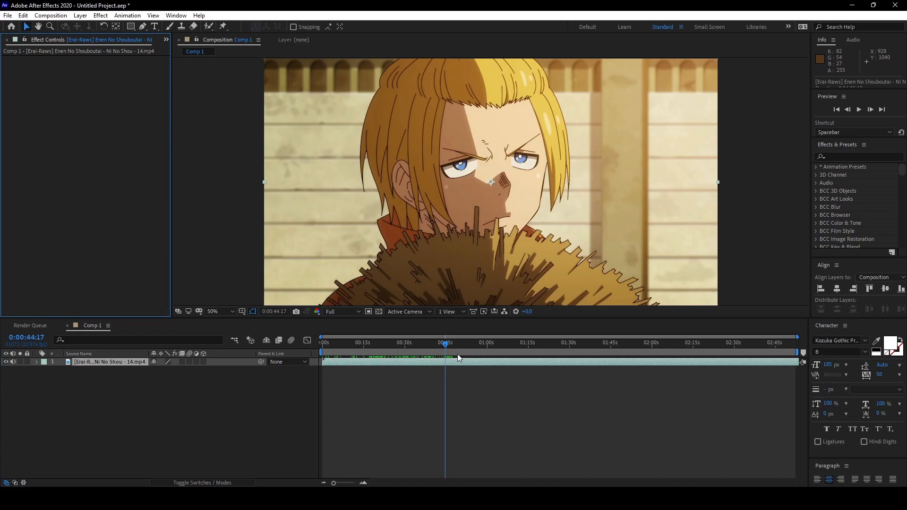
mouse_move(433, 369)
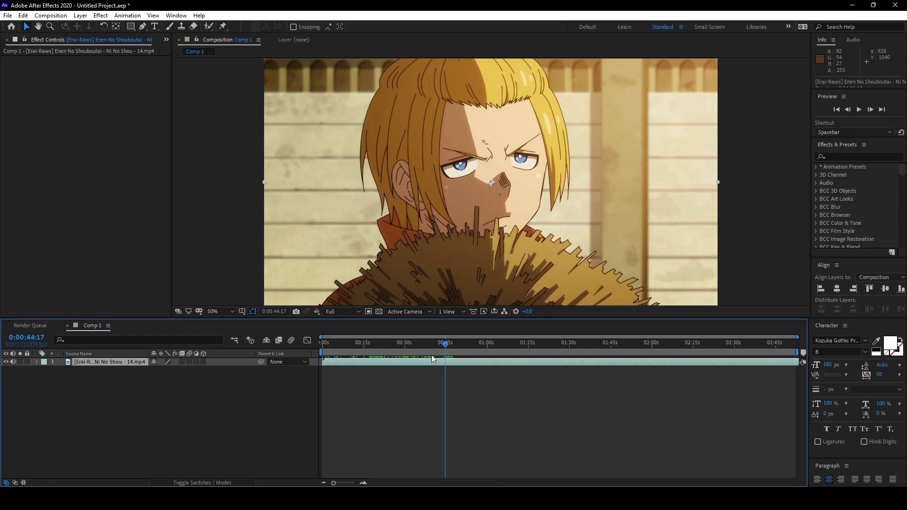
mouse_move(438, 399)
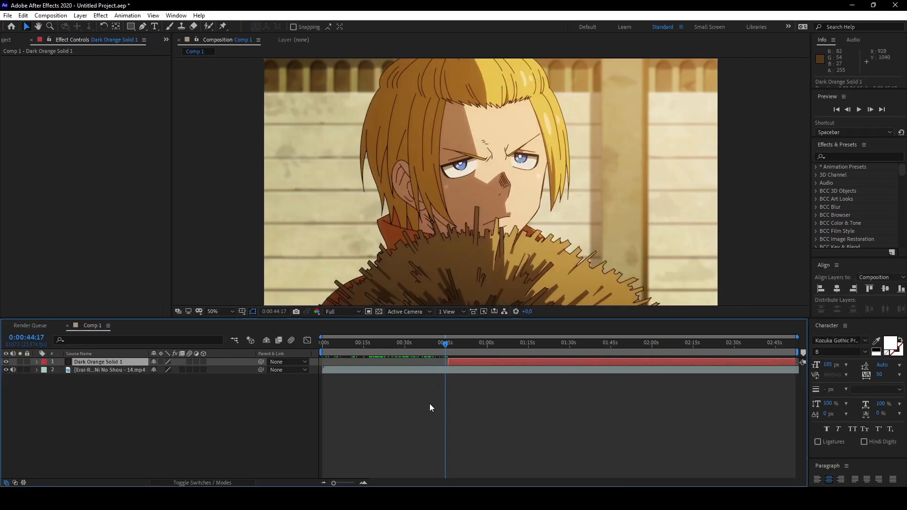
mouse_move(392, 385)
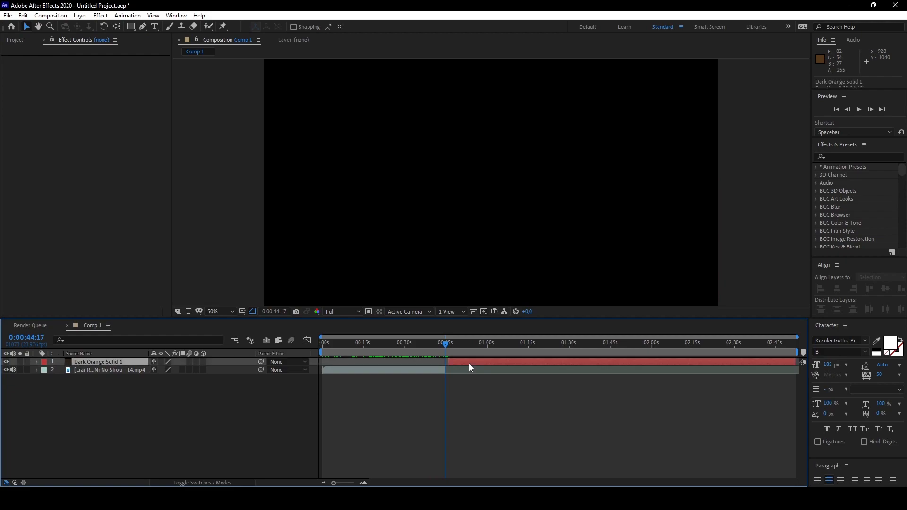
Select the Dark Orange Solid 1 layer bar in the timeline.
click(101, 361)
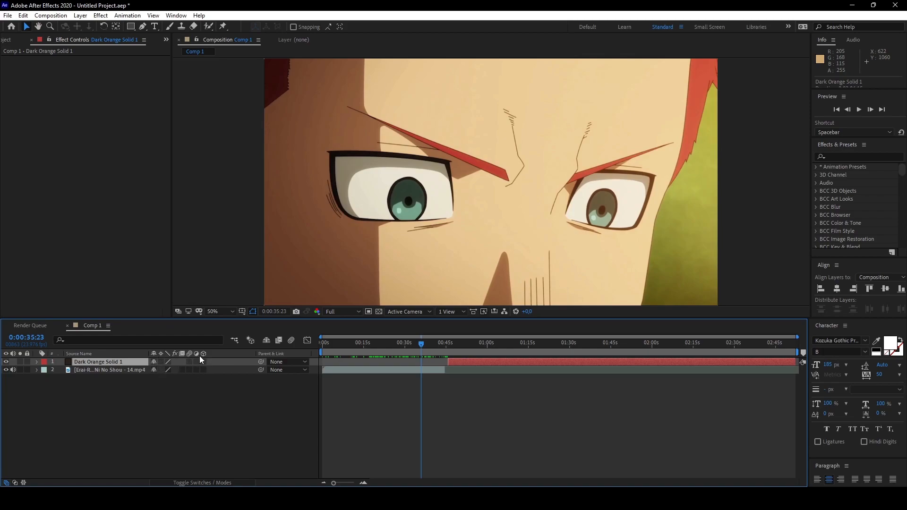
mouse_move(181, 361)
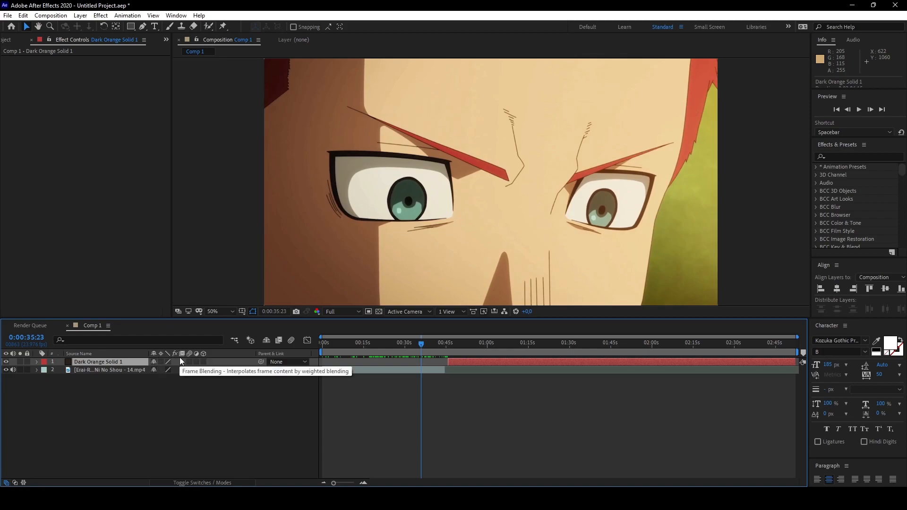
mouse_move(176, 371)
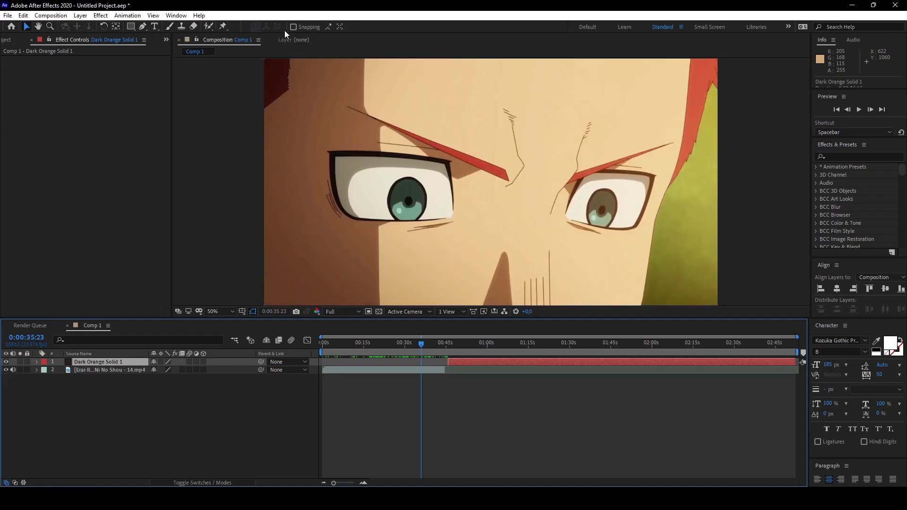
mouse_move(299, 36)
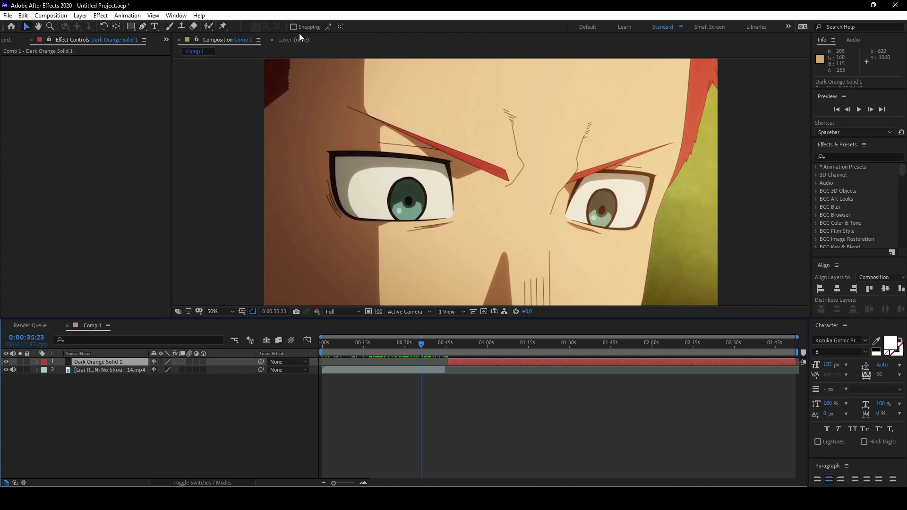
mouse_move(28, 27)
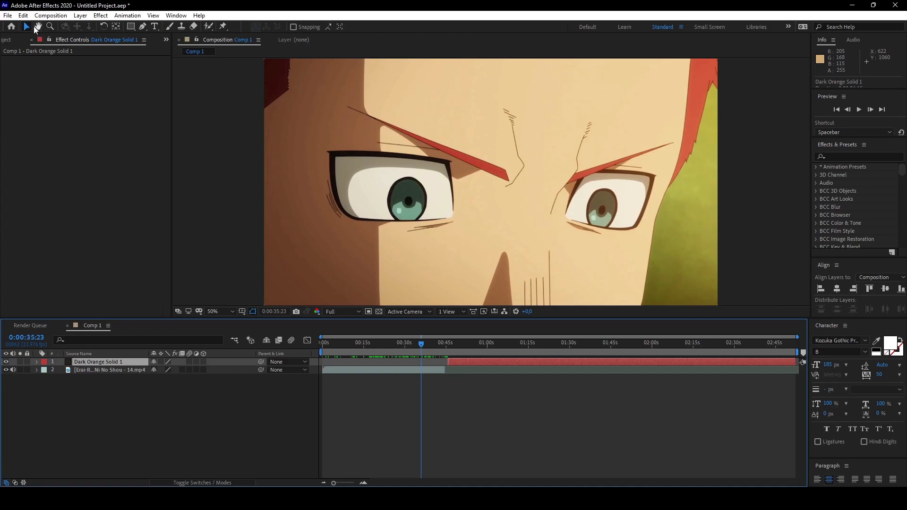
mouse_move(26, 28)
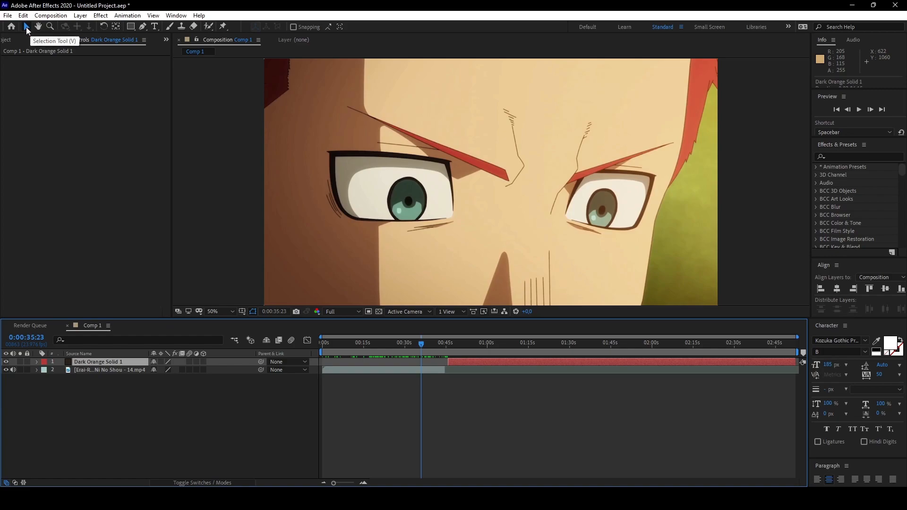
click(109, 369)
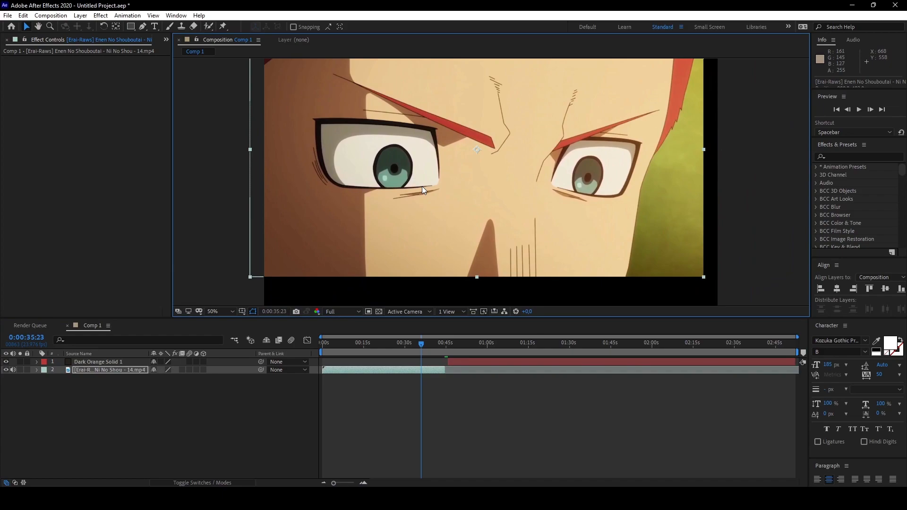
click(41, 26)
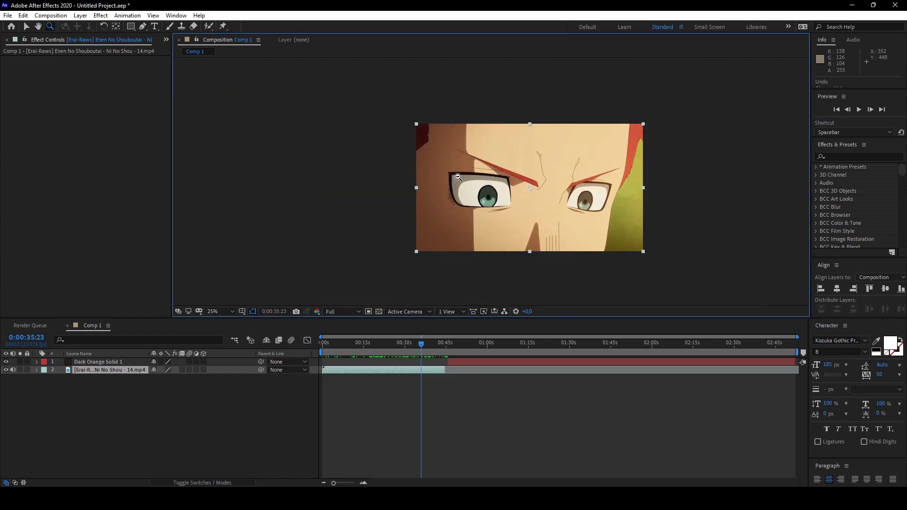
click(212, 311)
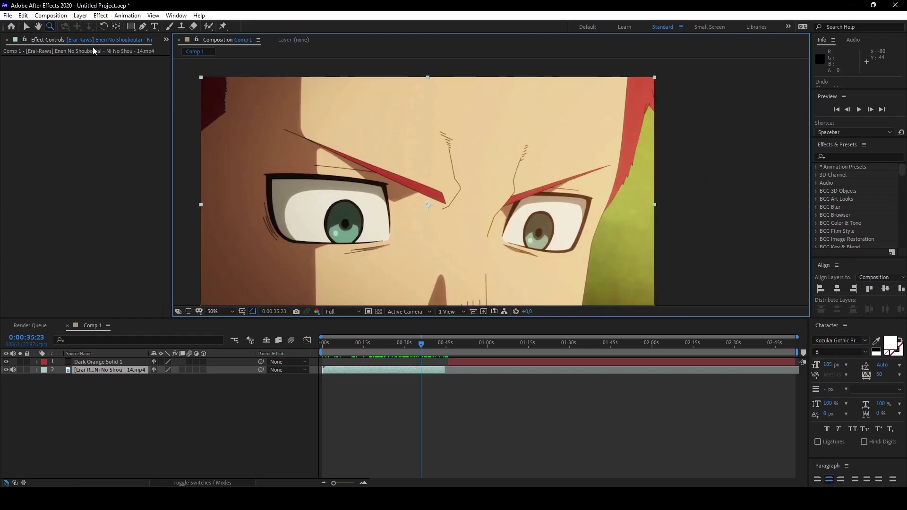
mouse_move(64, 29)
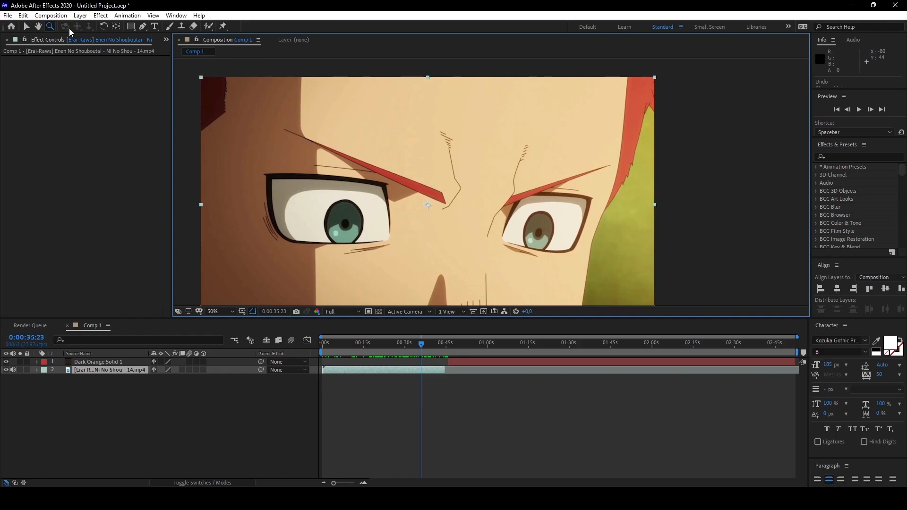
mouse_move(70, 4)
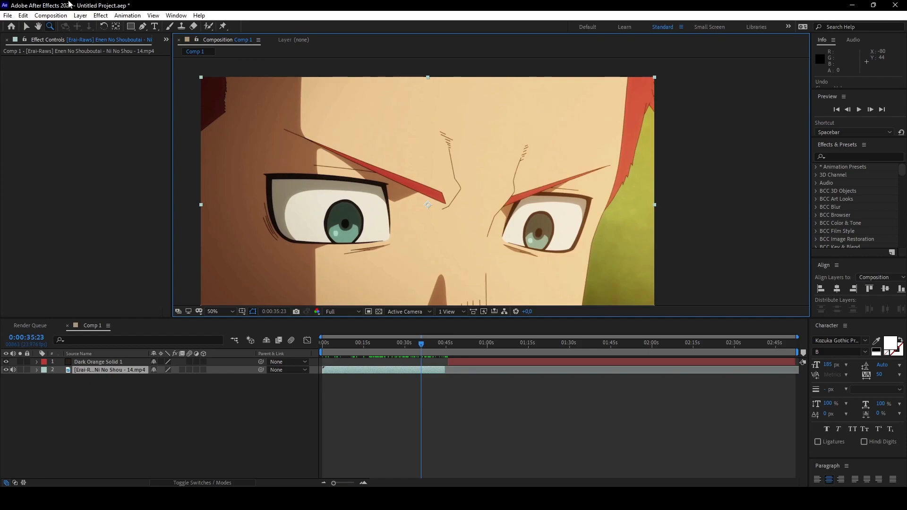
Add Camera 1 to Comp 1 via Layer > New > Camera and dismiss the 2D-layers warning.
click(80, 15)
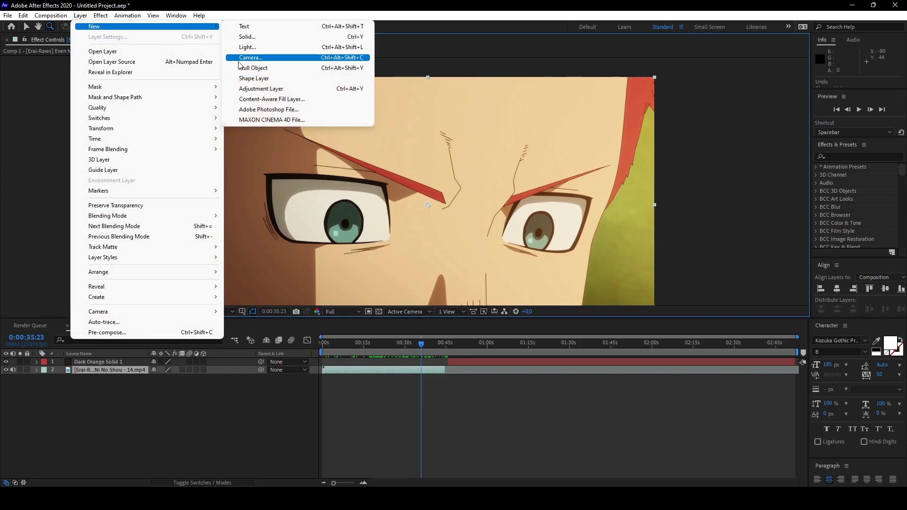
click(251, 58)
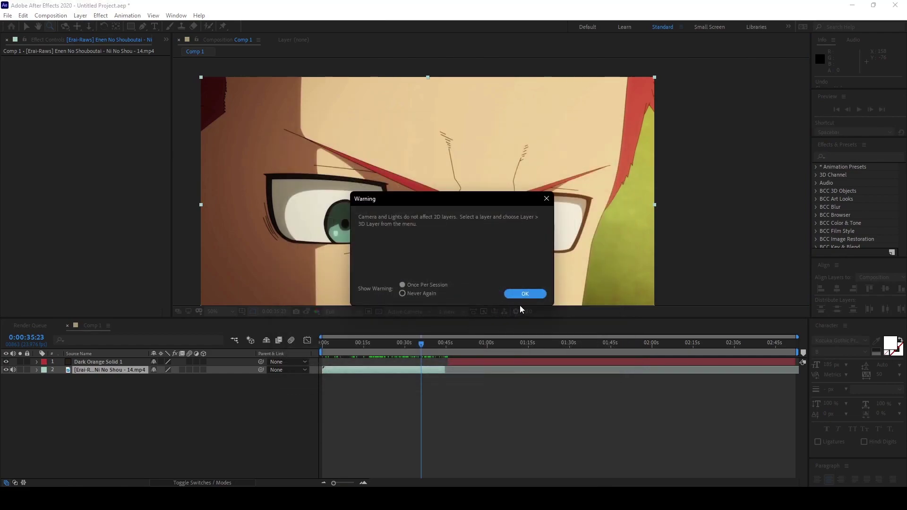
click(524, 294)
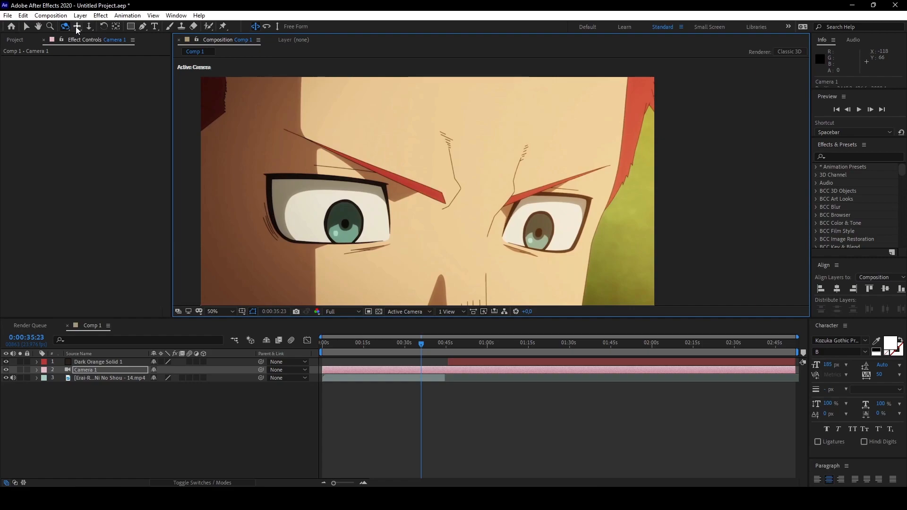
mouse_move(277, 227)
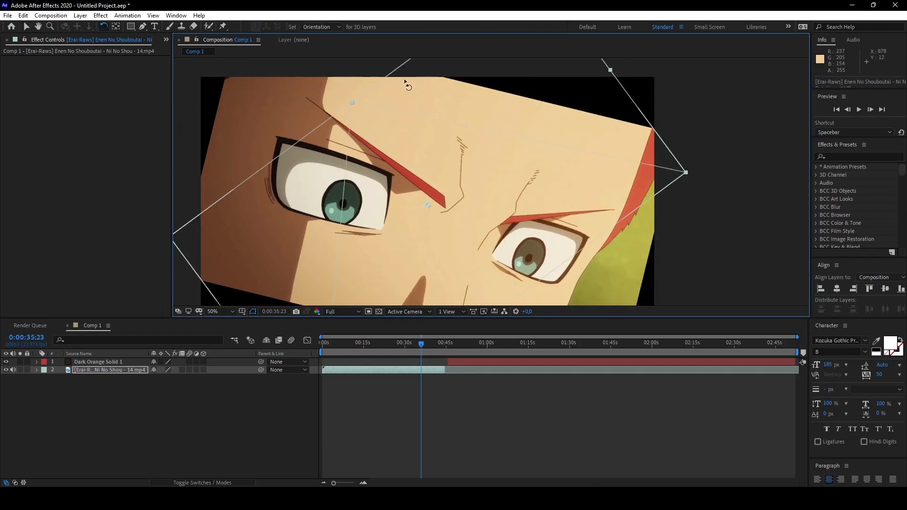
Pick the Rotation Tool again from the toolbar, leaving the clip unrotated.
click(116, 27)
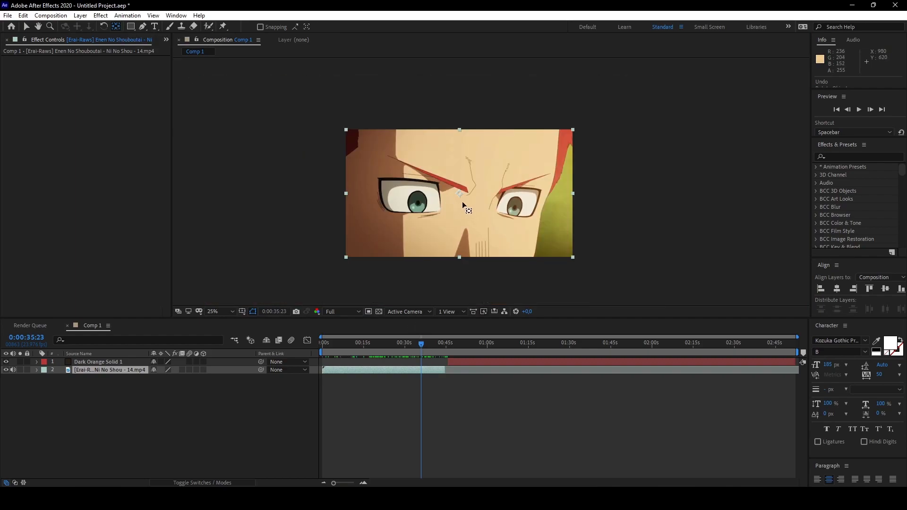
mouse_move(476, 272)
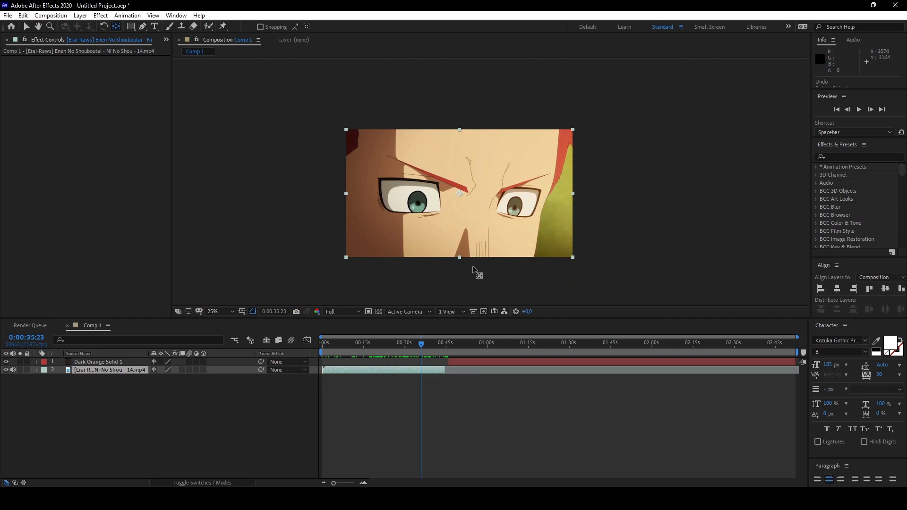
mouse_move(467, 207)
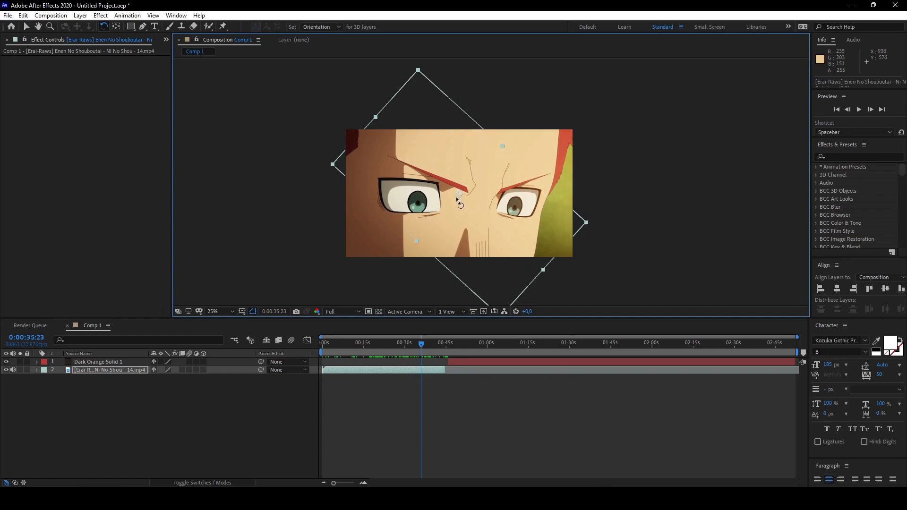
mouse_move(467, 199)
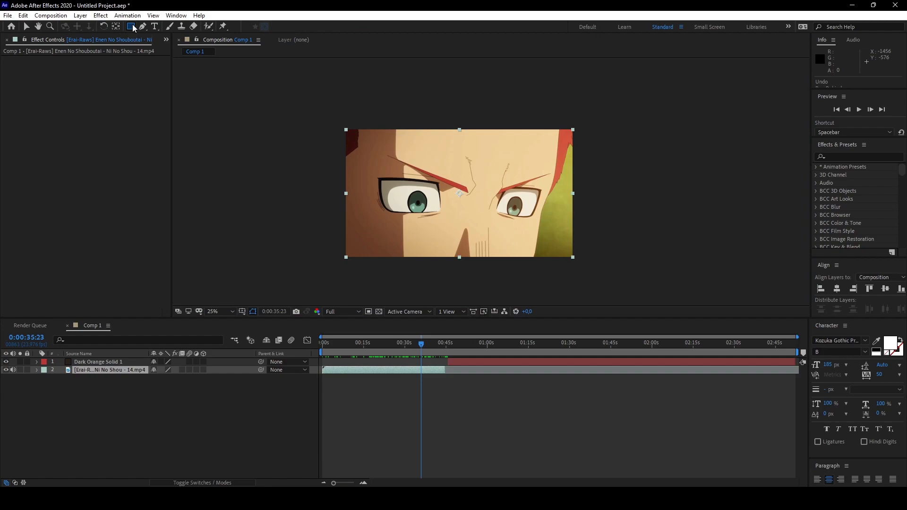
click(131, 26)
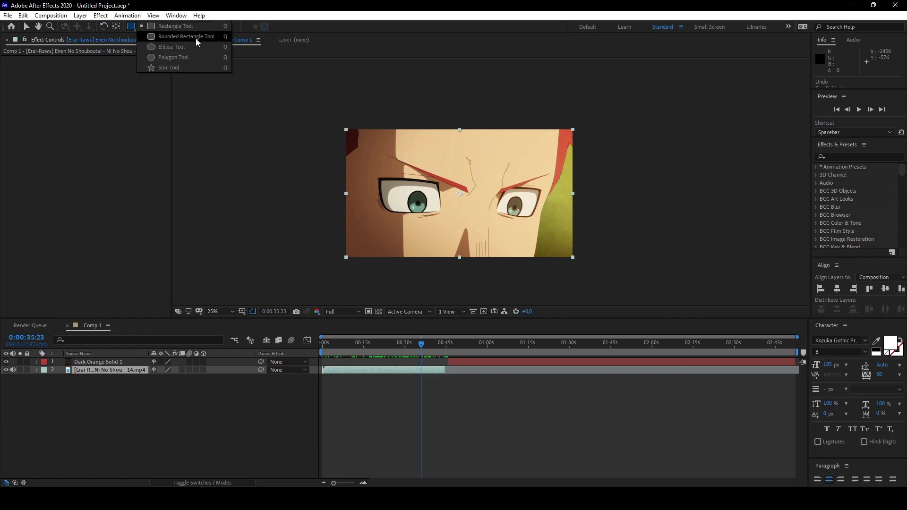
mouse_move(176, 26)
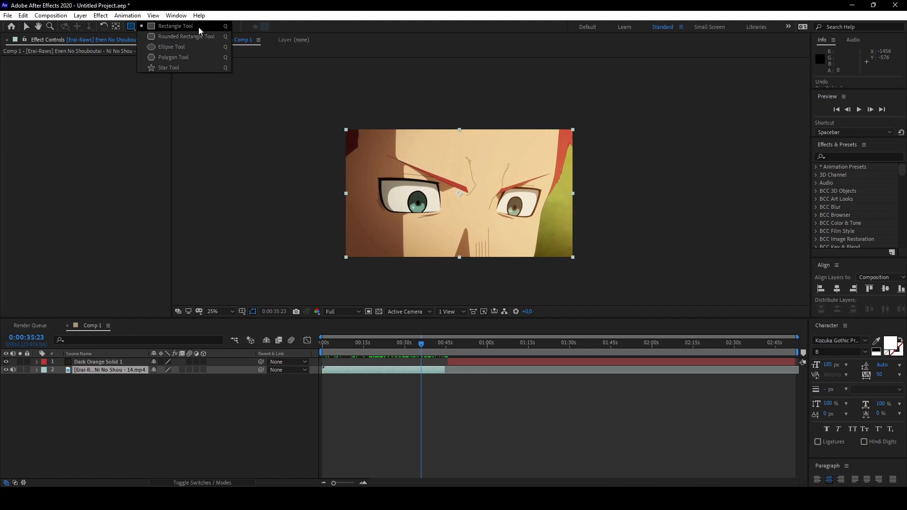
mouse_move(204, 47)
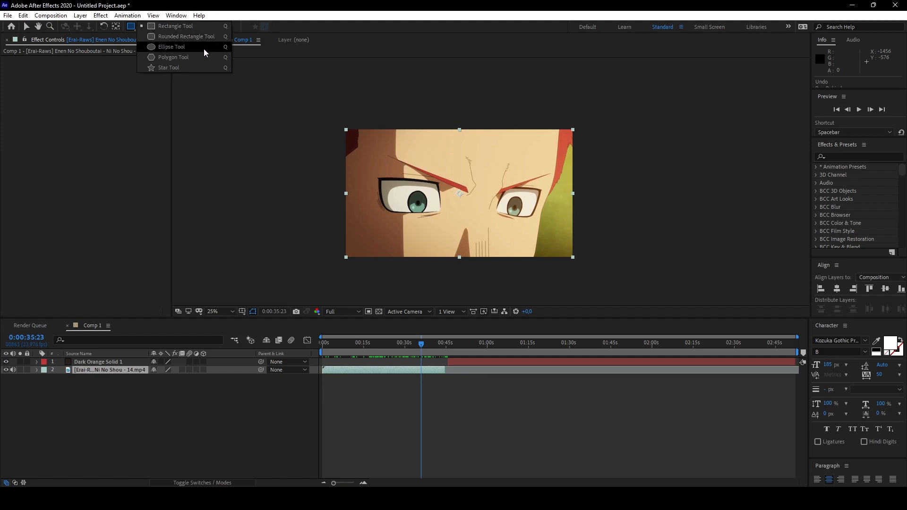
mouse_move(200, 74)
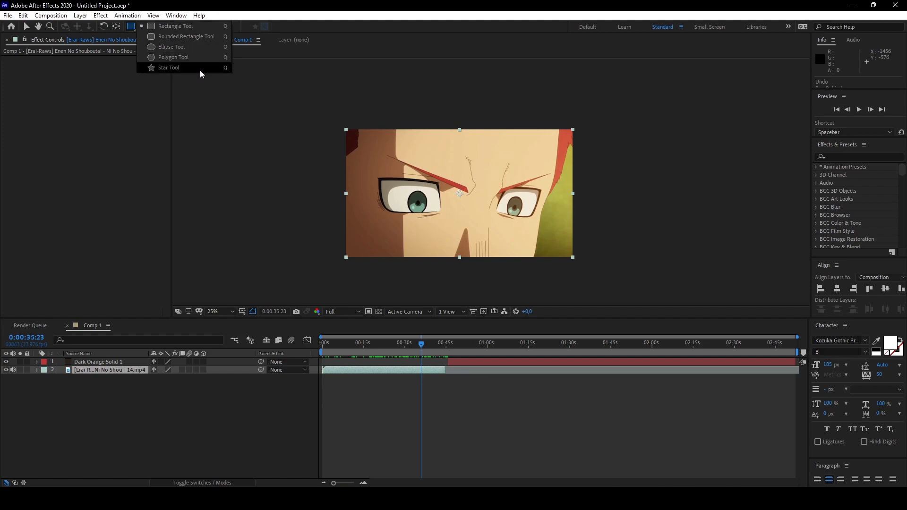
mouse_move(393, 152)
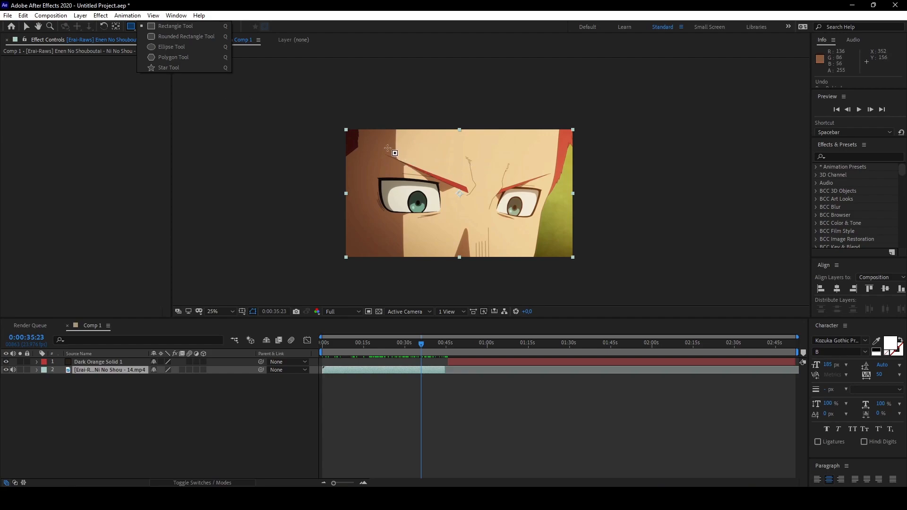
mouse_move(172, 92)
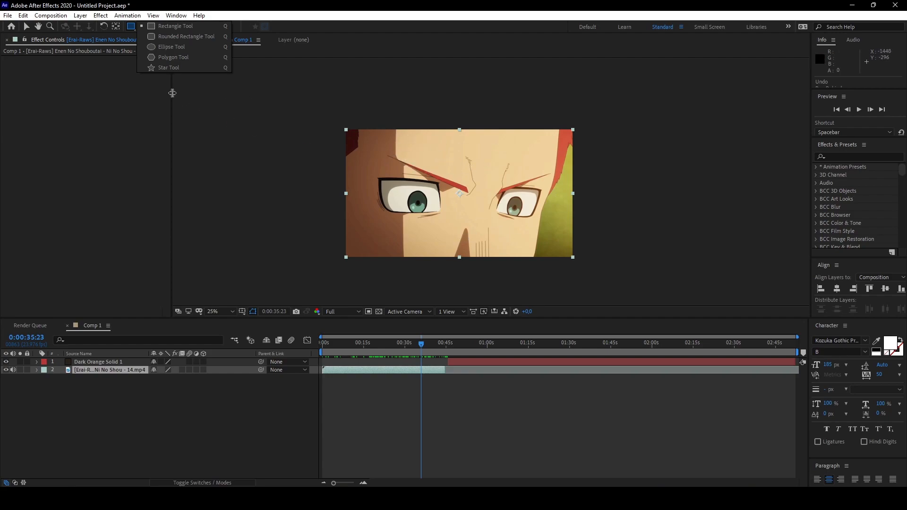
mouse_move(174, 26)
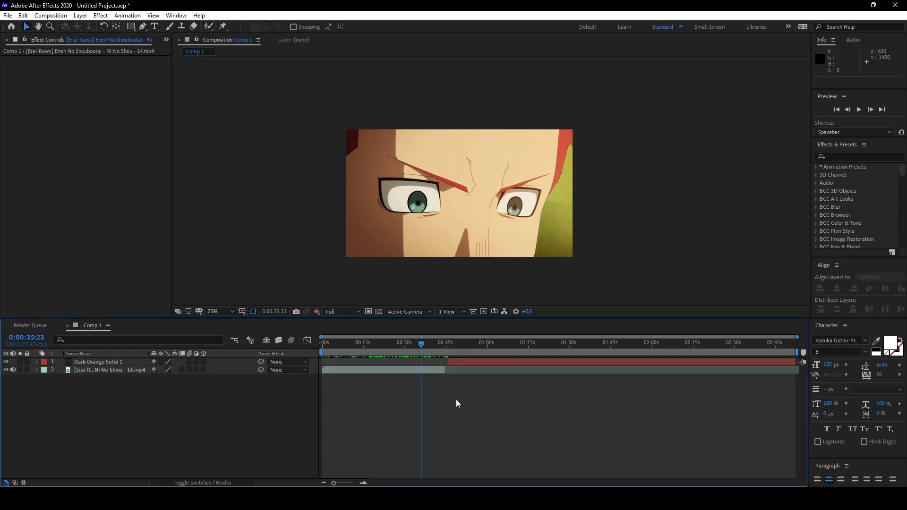
mouse_move(137, 37)
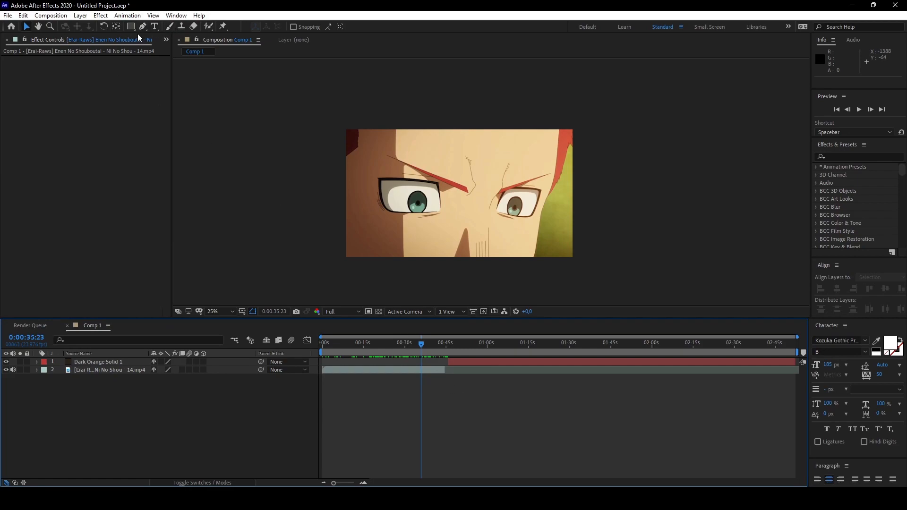
click(169, 26)
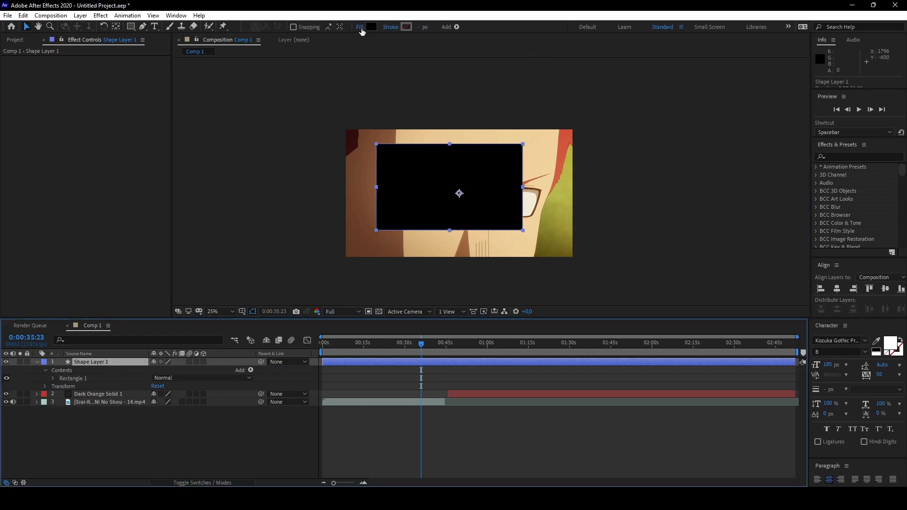
mouse_move(216, 373)
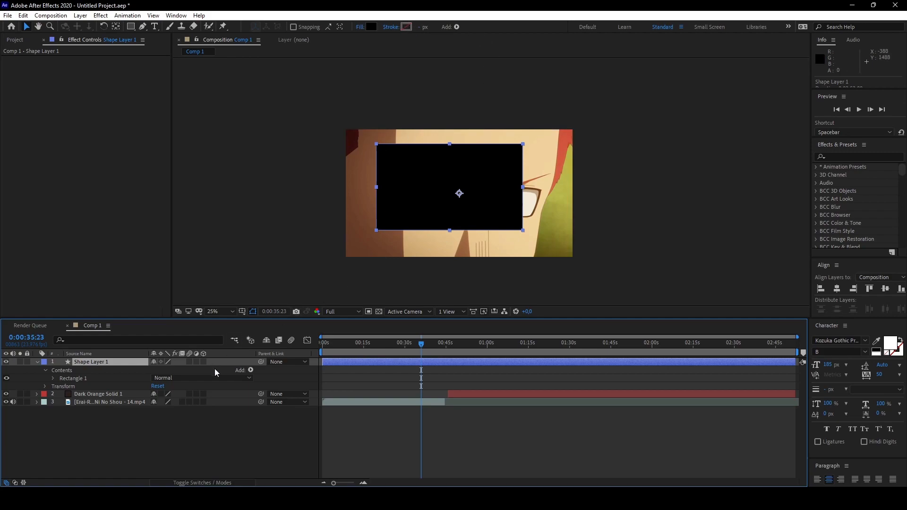
key(Delete)
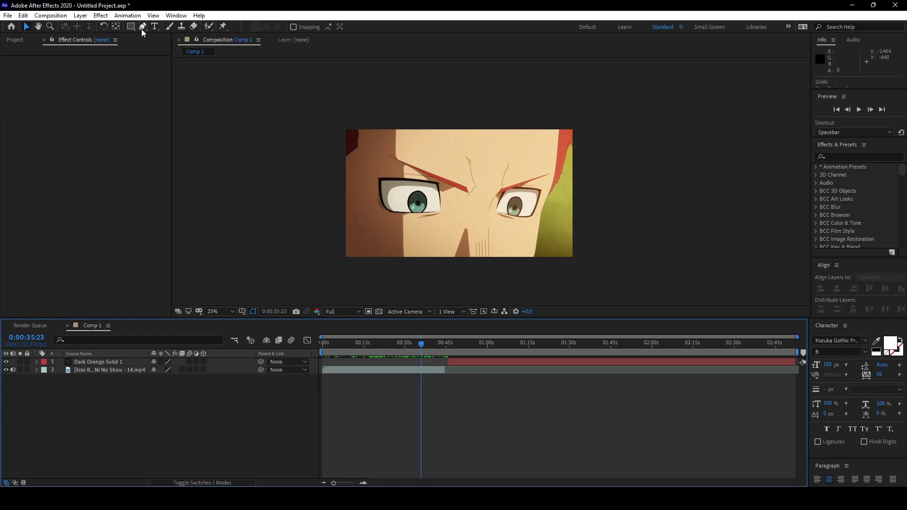
click(142, 27)
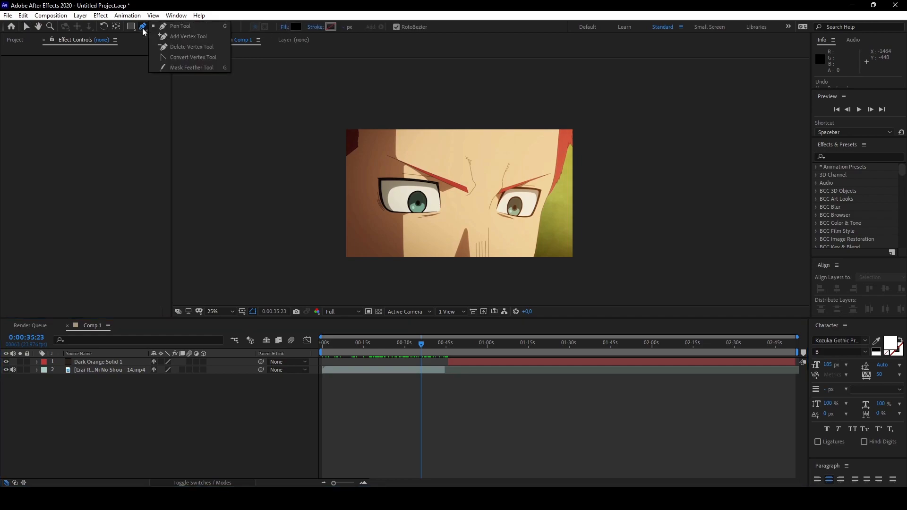
click(131, 27)
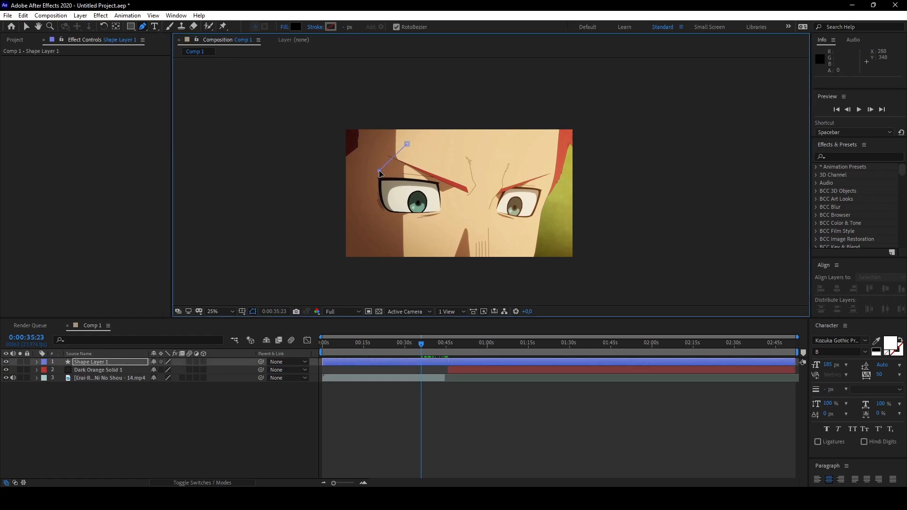
click(396, 137)
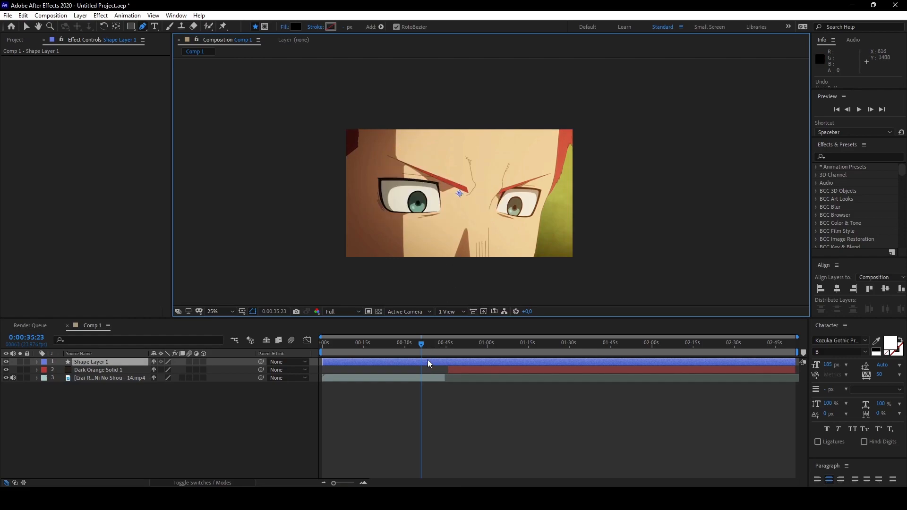
key(Delete)
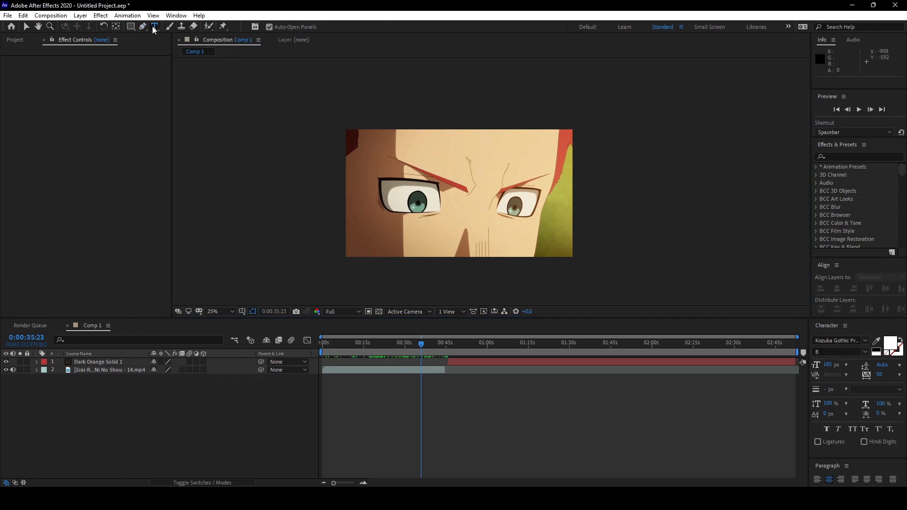
click(155, 27)
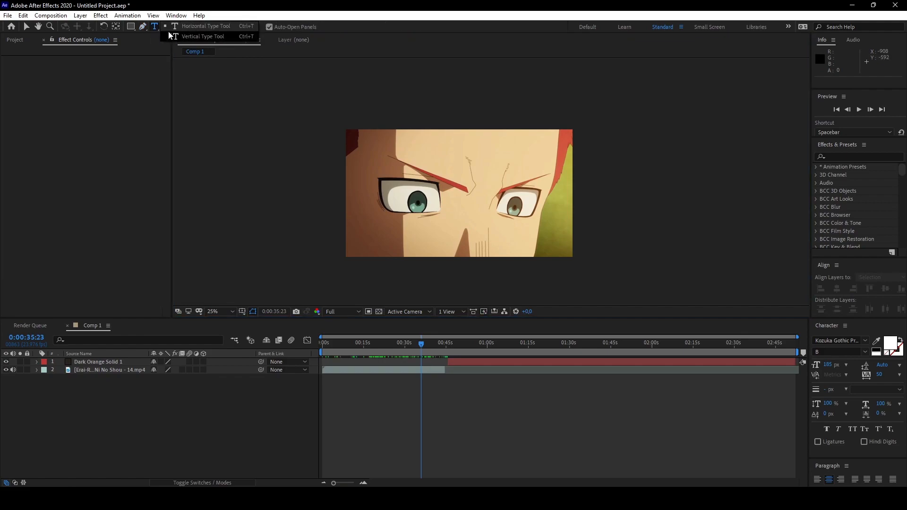
click(204, 26)
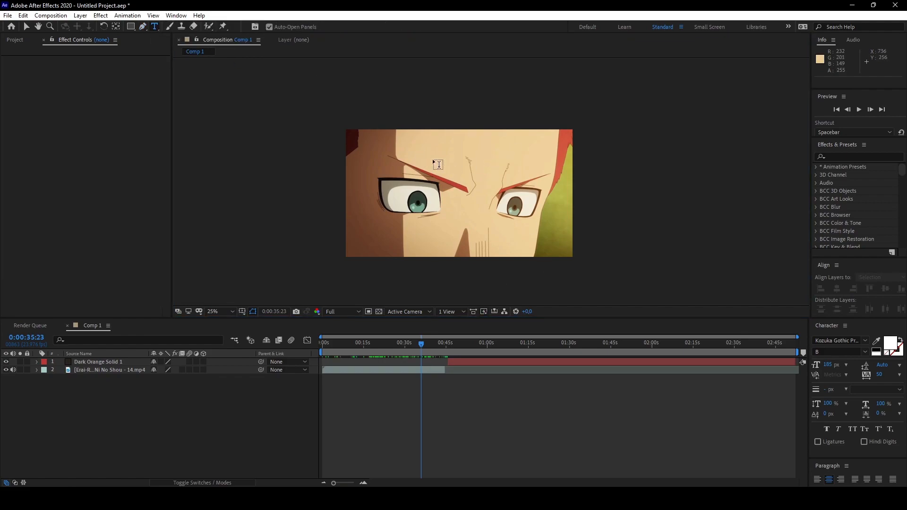
click(437, 165)
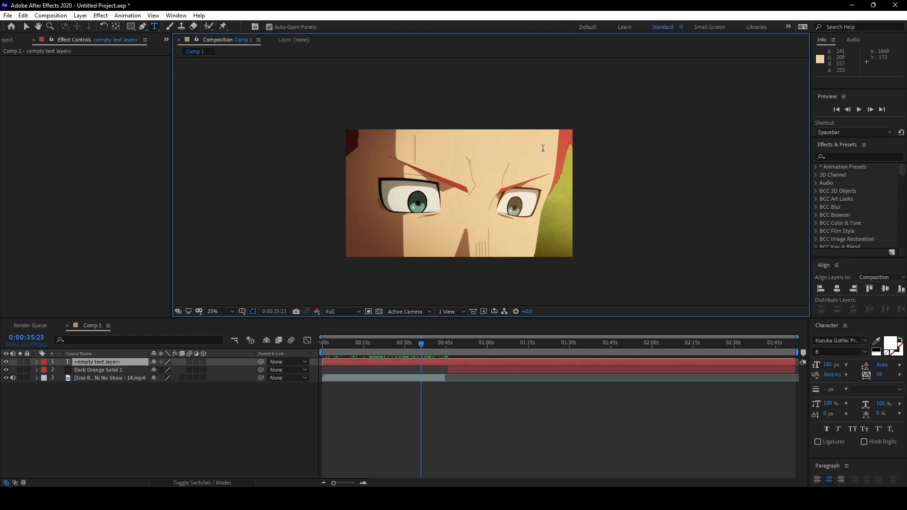
text(text)
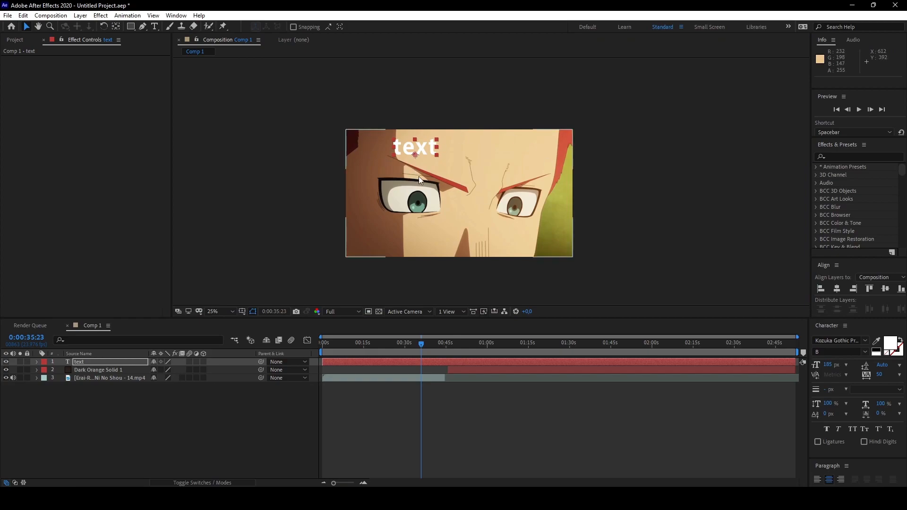
mouse_move(901, 365)
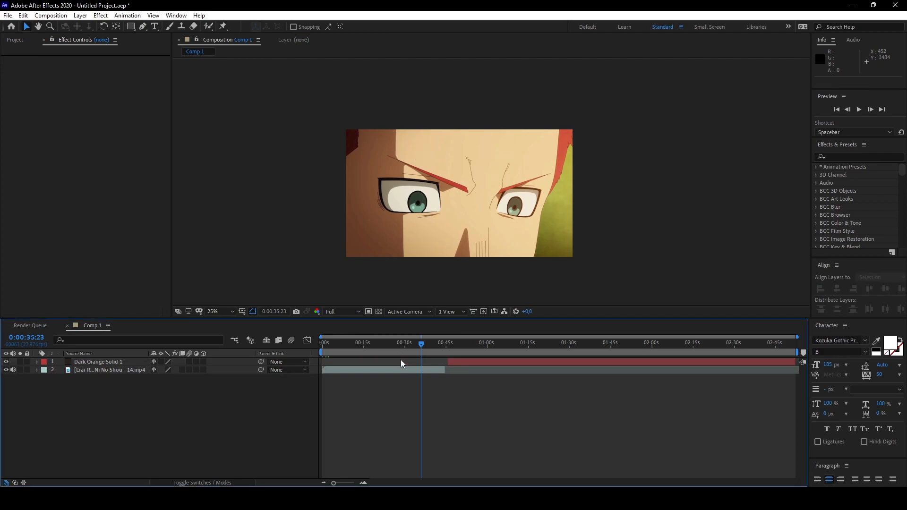
With the Brush Tool, view Dark Orange Solid 1 in the Layer panel, then return to the composition at about 27 seconds.
click(169, 26)
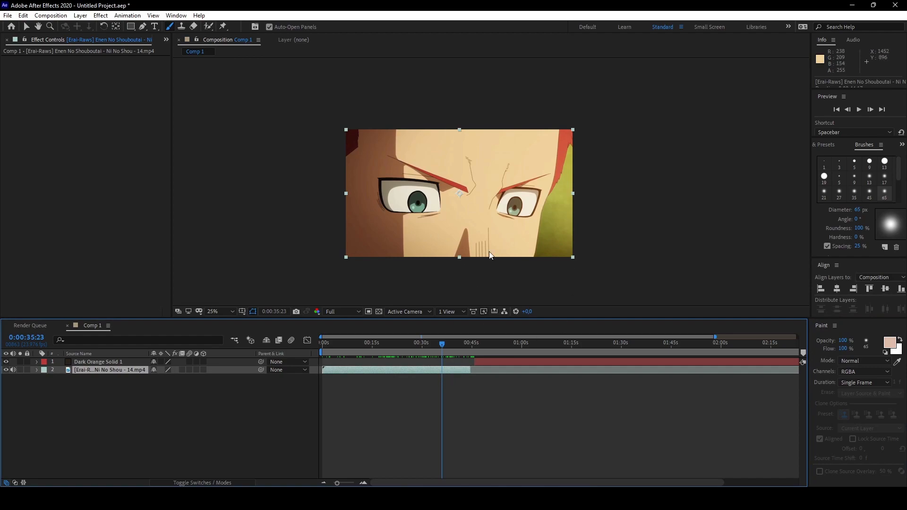
double_click(109, 370)
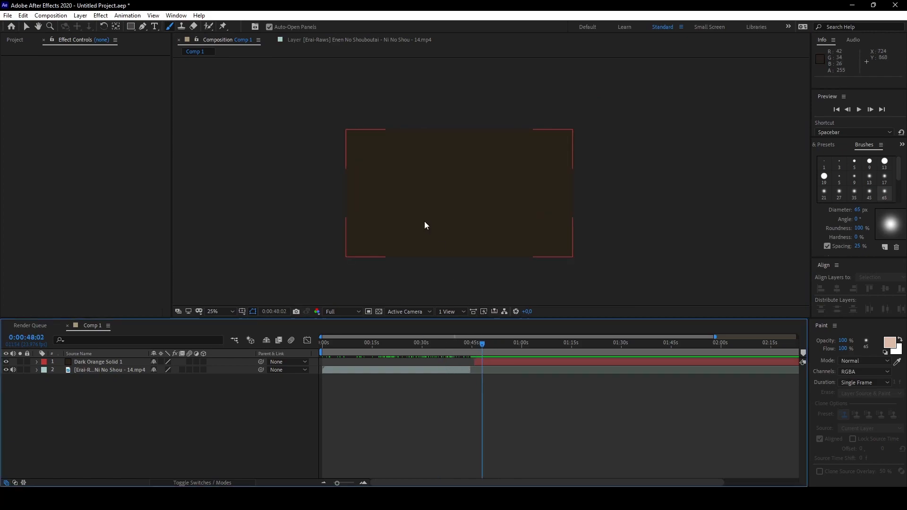
double_click(98, 361)
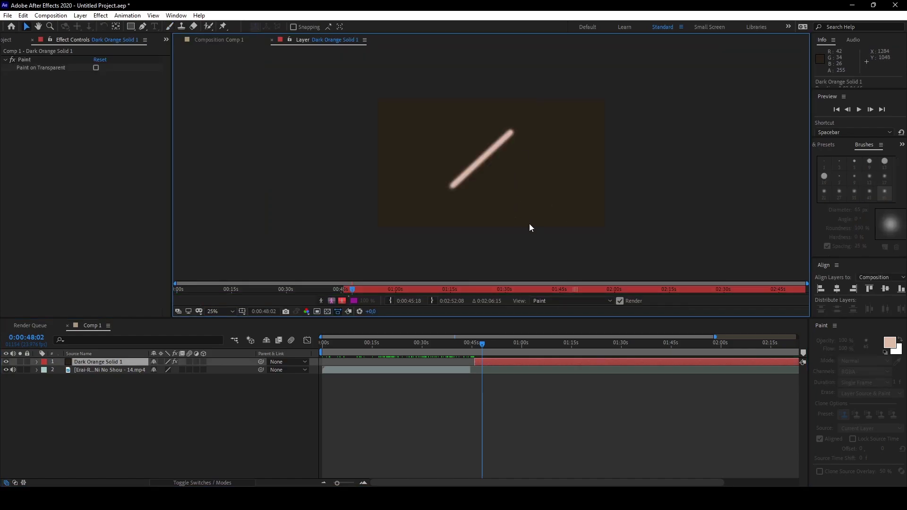
mouse_move(487, 184)
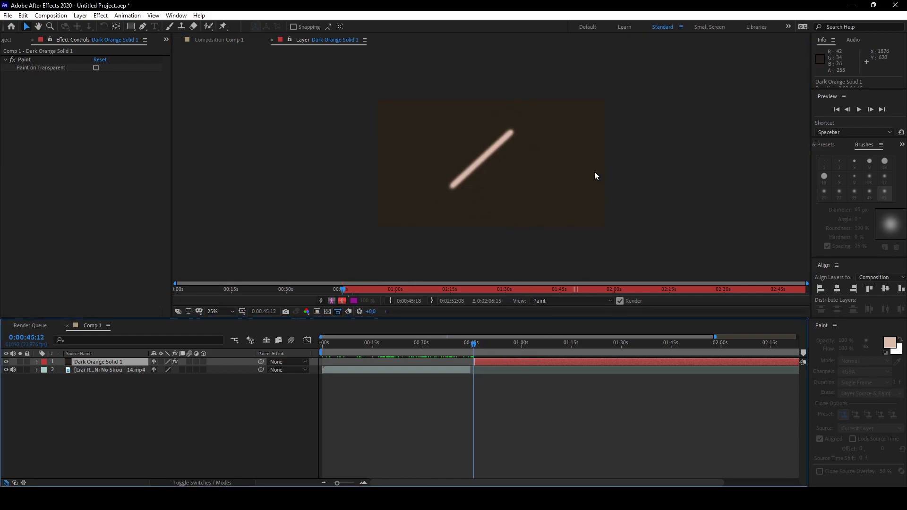
mouse_move(221, 77)
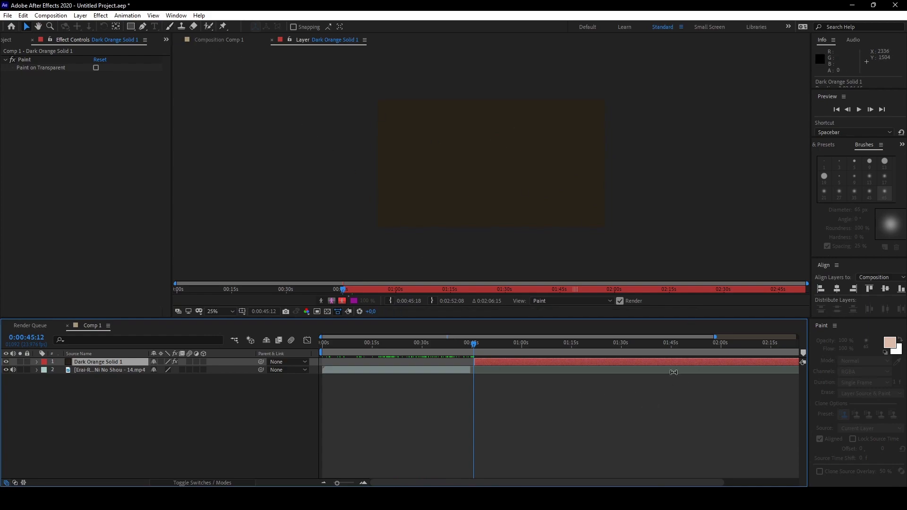
click(219, 39)
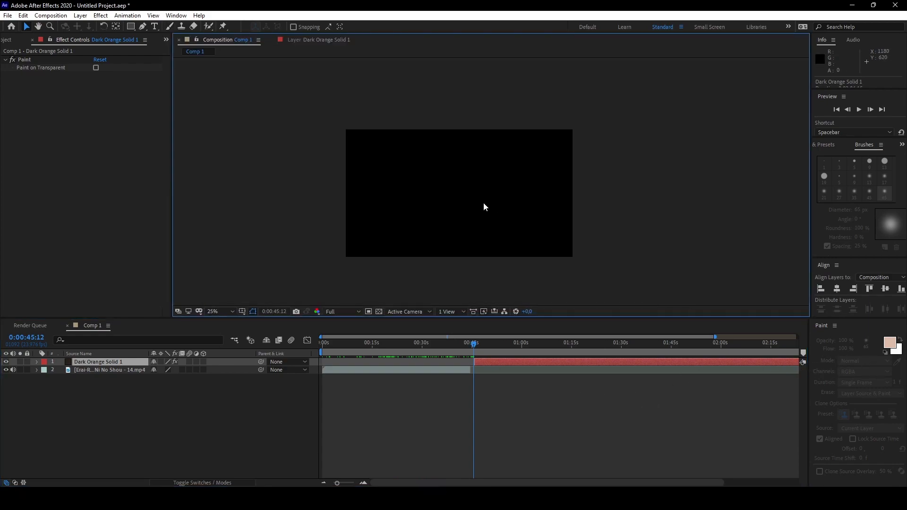
click(418, 342)
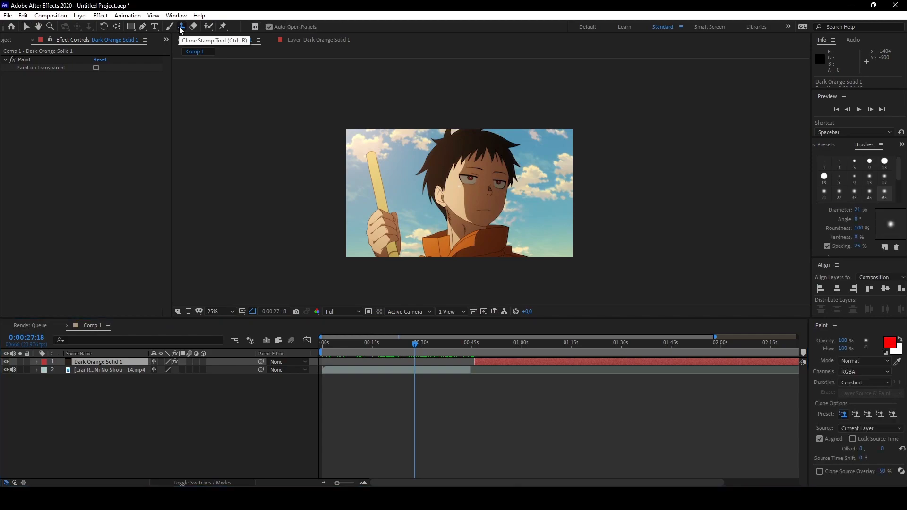
Try the Eraser tool, then make the Puppet Position Pin Tool active.
click(194, 26)
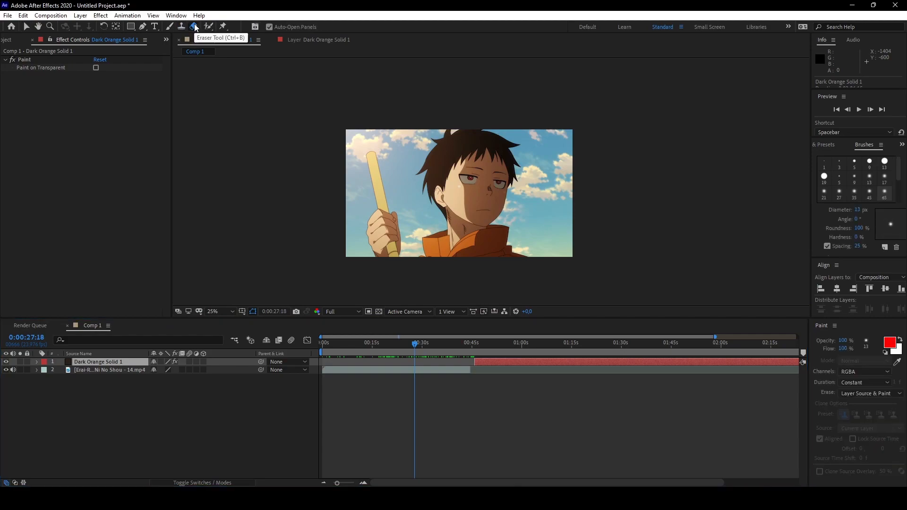
mouse_move(208, 27)
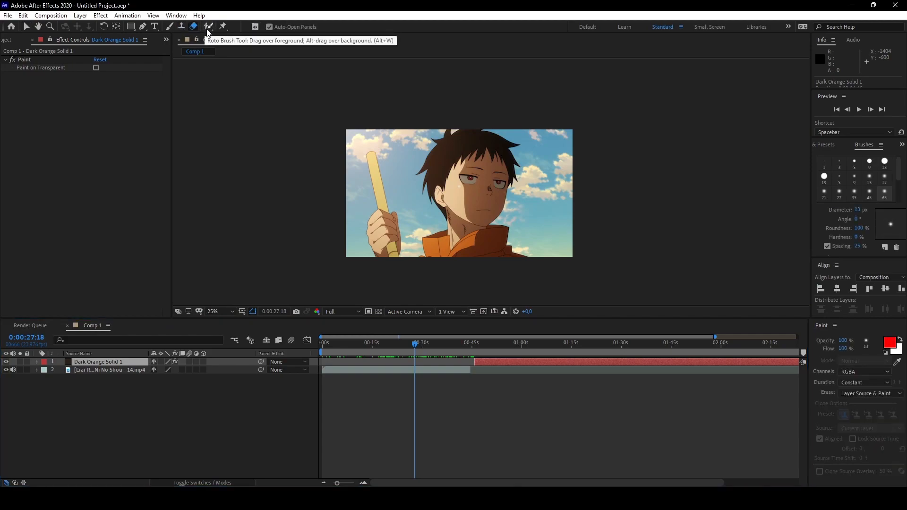
click(208, 26)
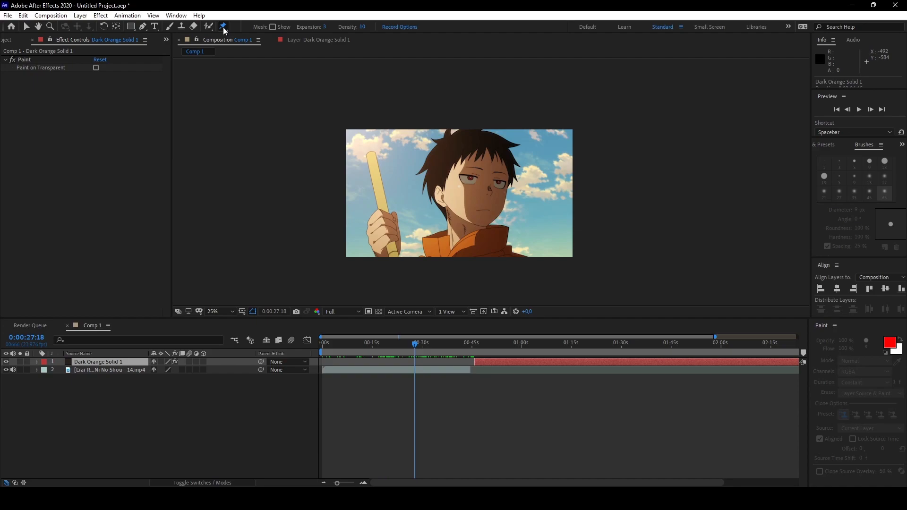
mouse_move(222, 27)
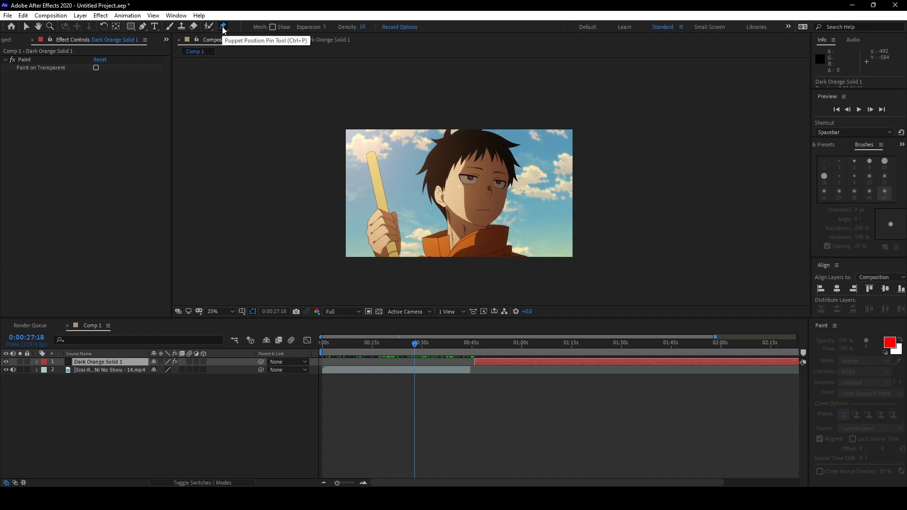
mouse_move(589, 25)
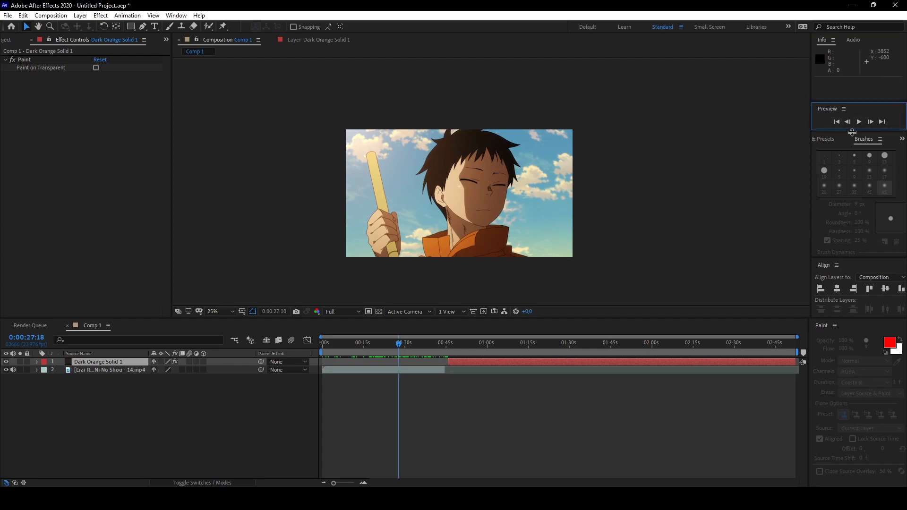
Look over the Effects & Presets and Brushes panels, then bring up the Paint panel menu to close it.
click(827, 139)
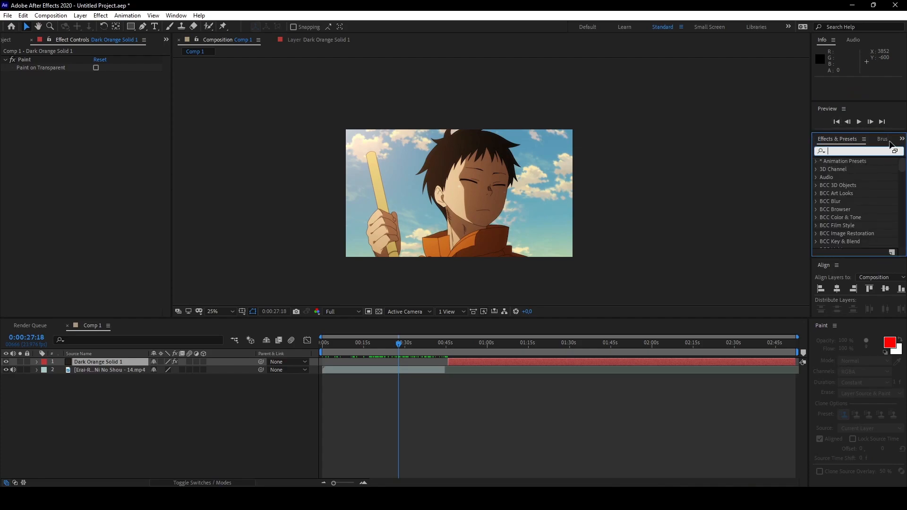
click(882, 139)
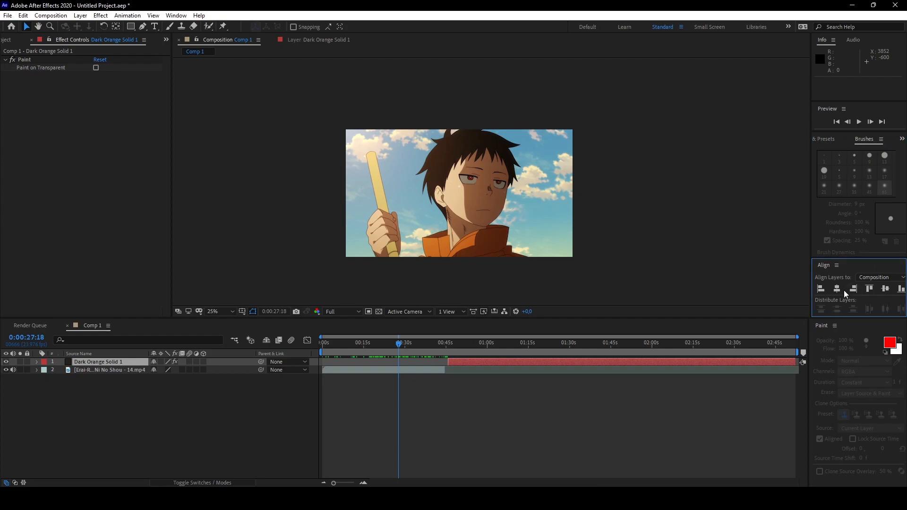
mouse_move(463, 347)
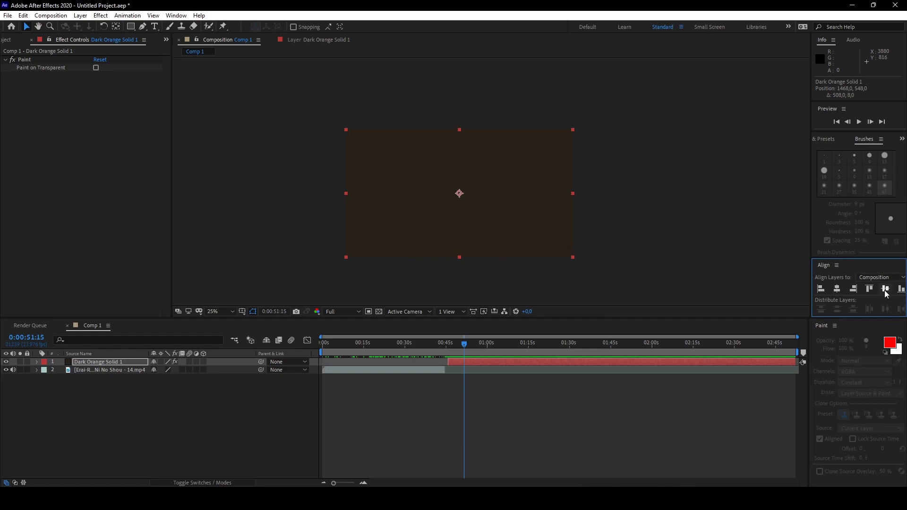
mouse_move(832, 328)
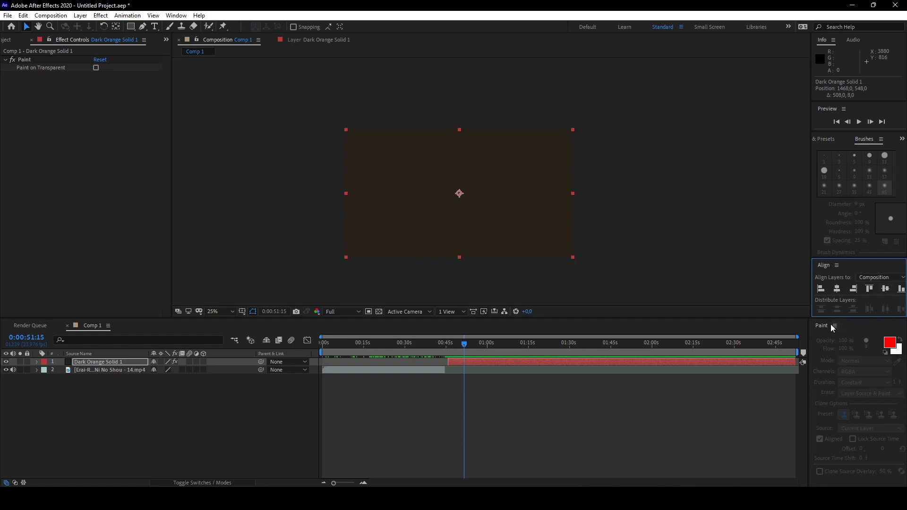
click(835, 325)
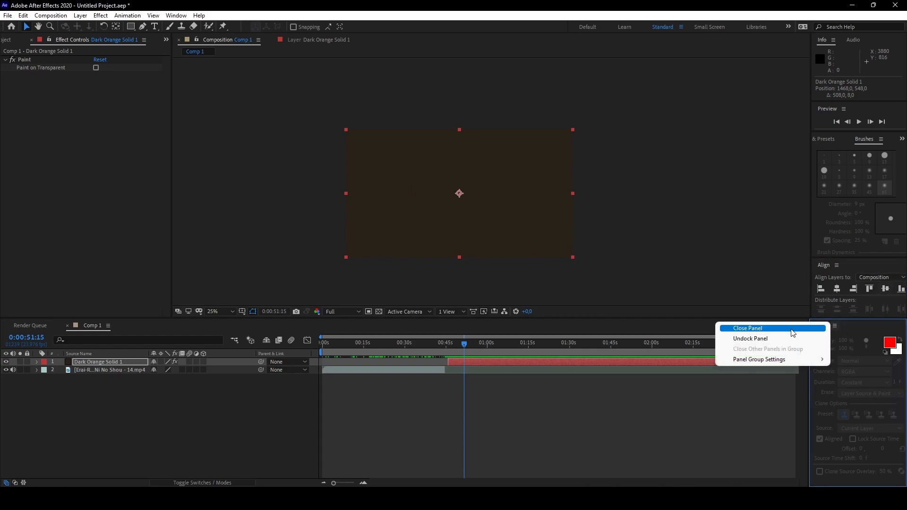